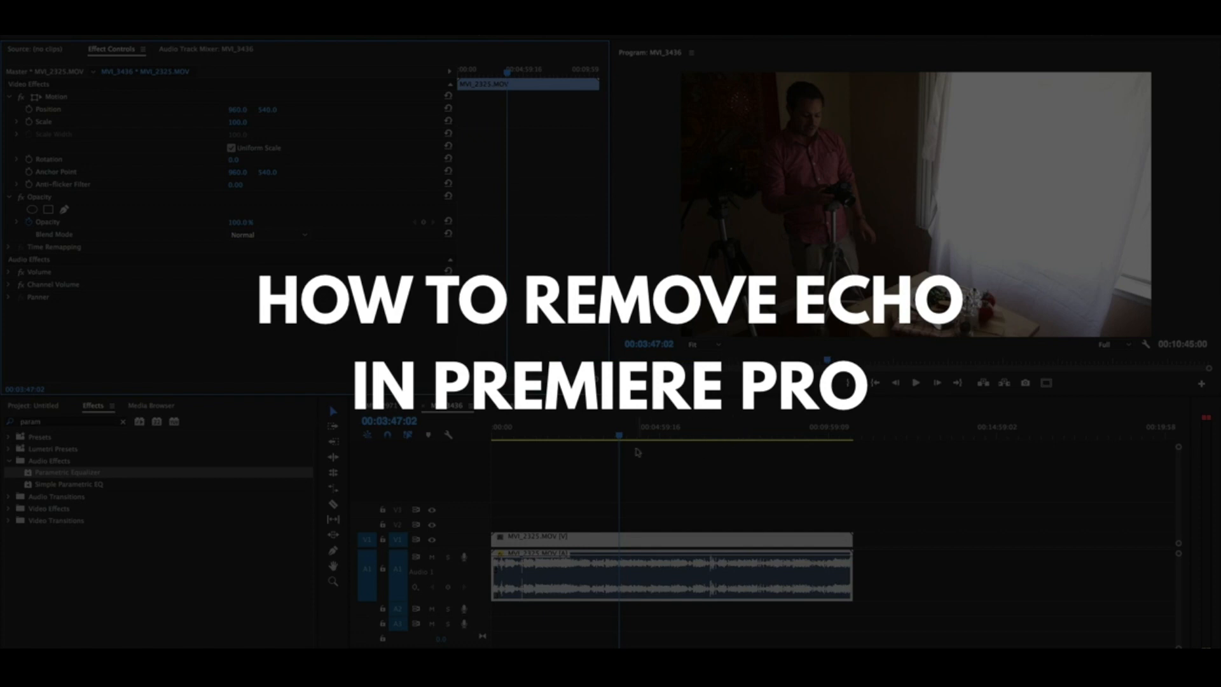
{"action": "mouse_move", "coordinate": [75, 480]}
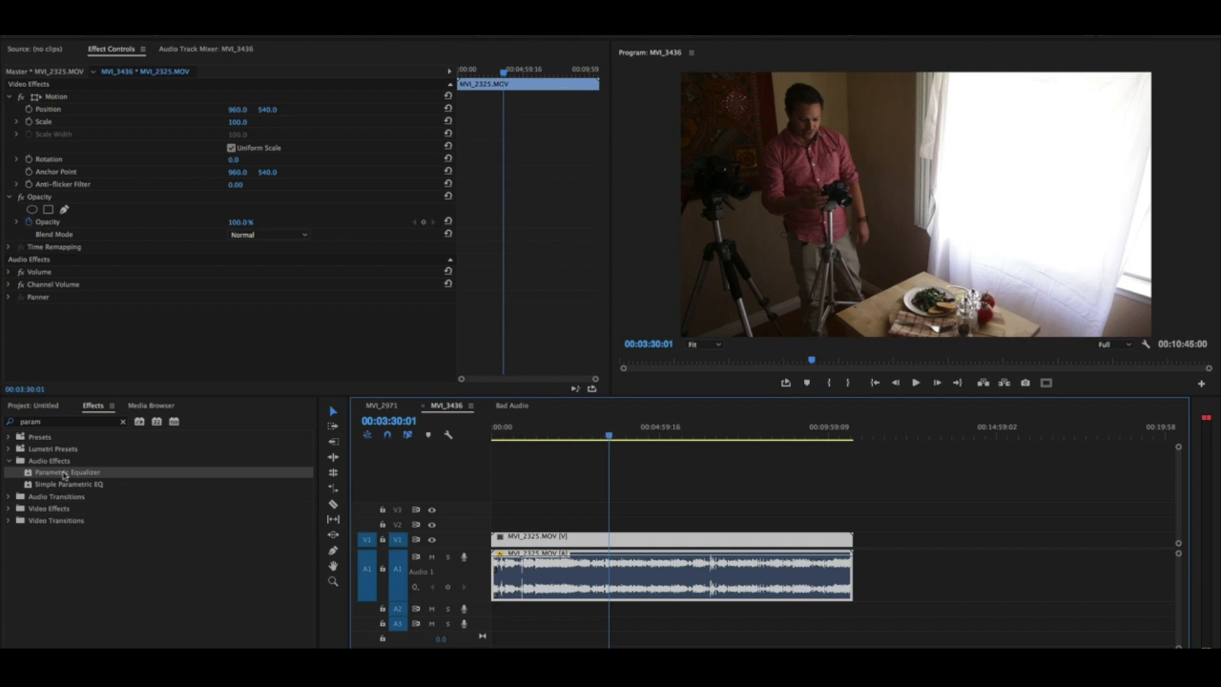
{"action": "mouse_move", "coordinate": [544, 498]}
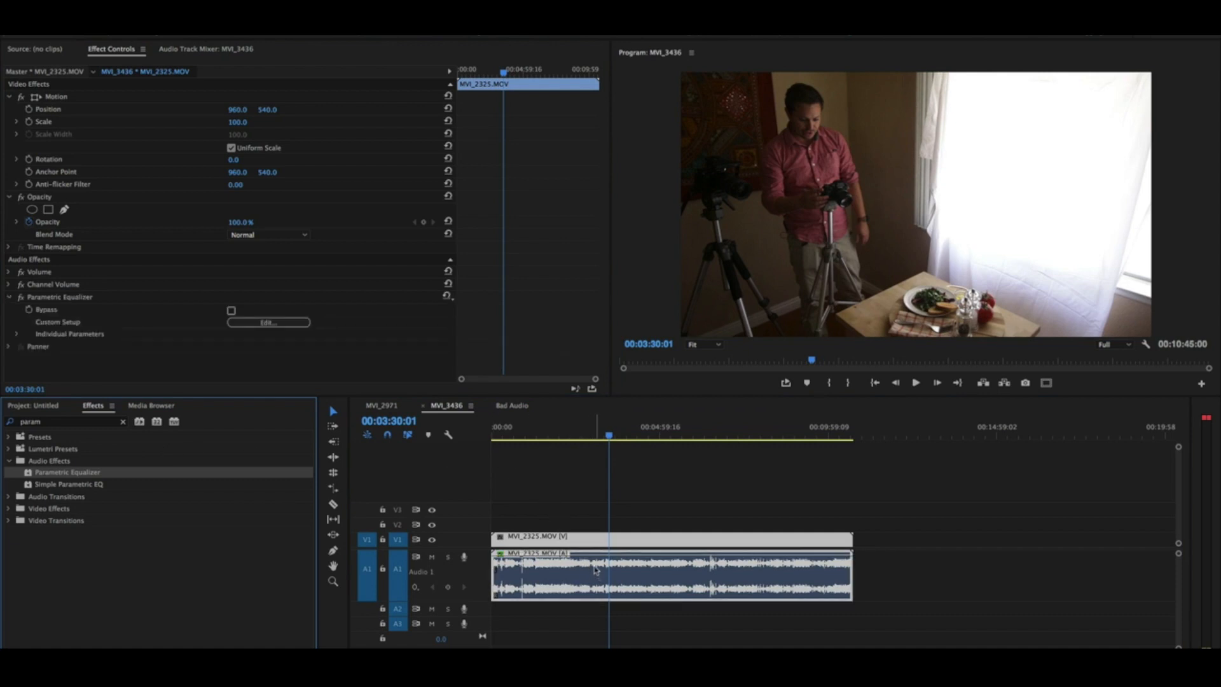
{"action": "mouse_move", "coordinate": [234, 283]}
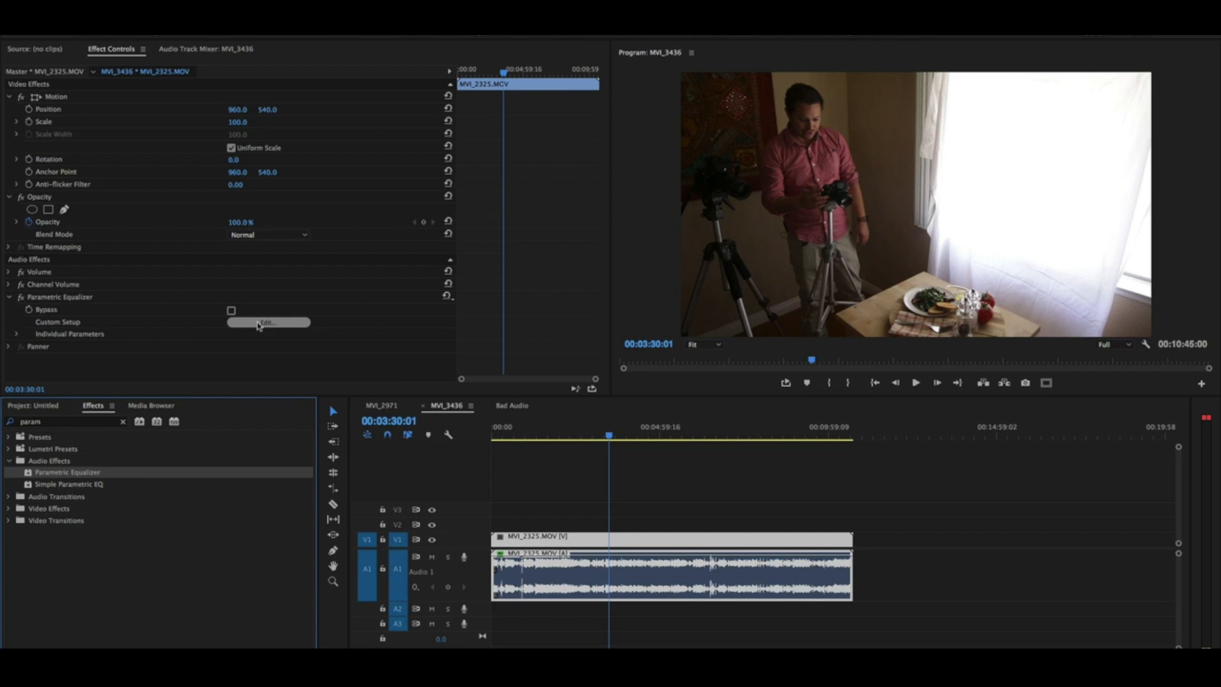
From Custom Setup Edit…, pull band 2 down to a test cut of about -25 dB near 200 Hz.
{"action": "left_click", "coordinate": [269, 322]}
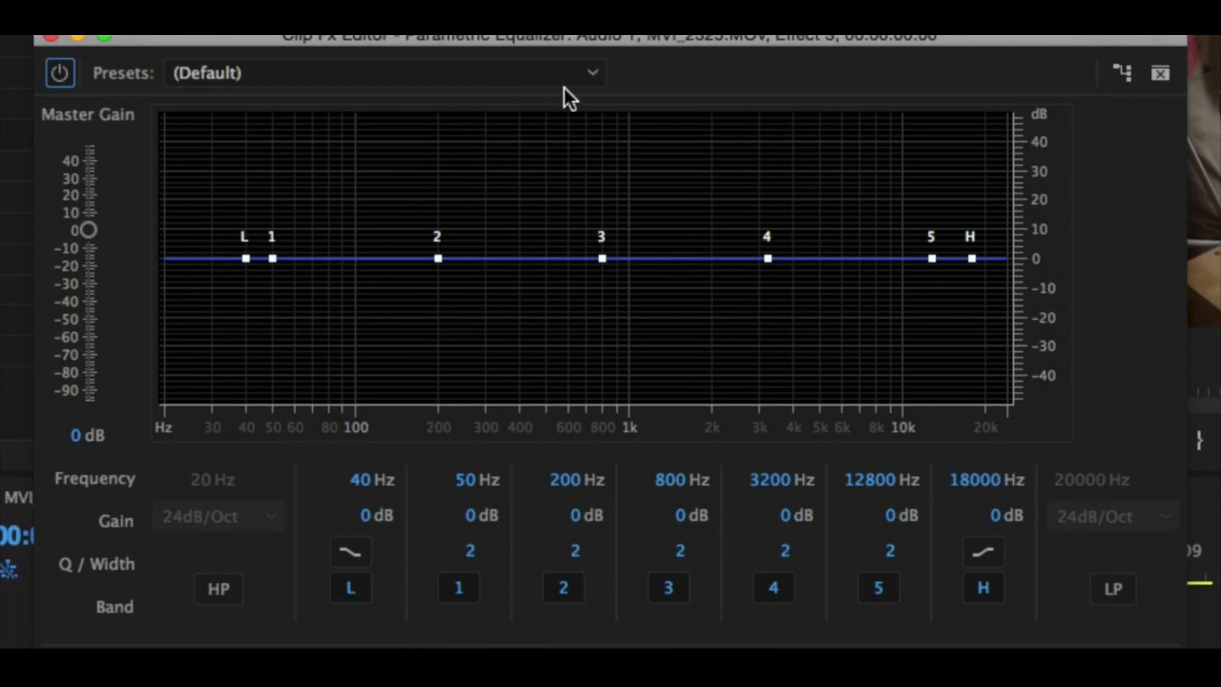
{"action": "mouse_move", "coordinate": [501, 118]}
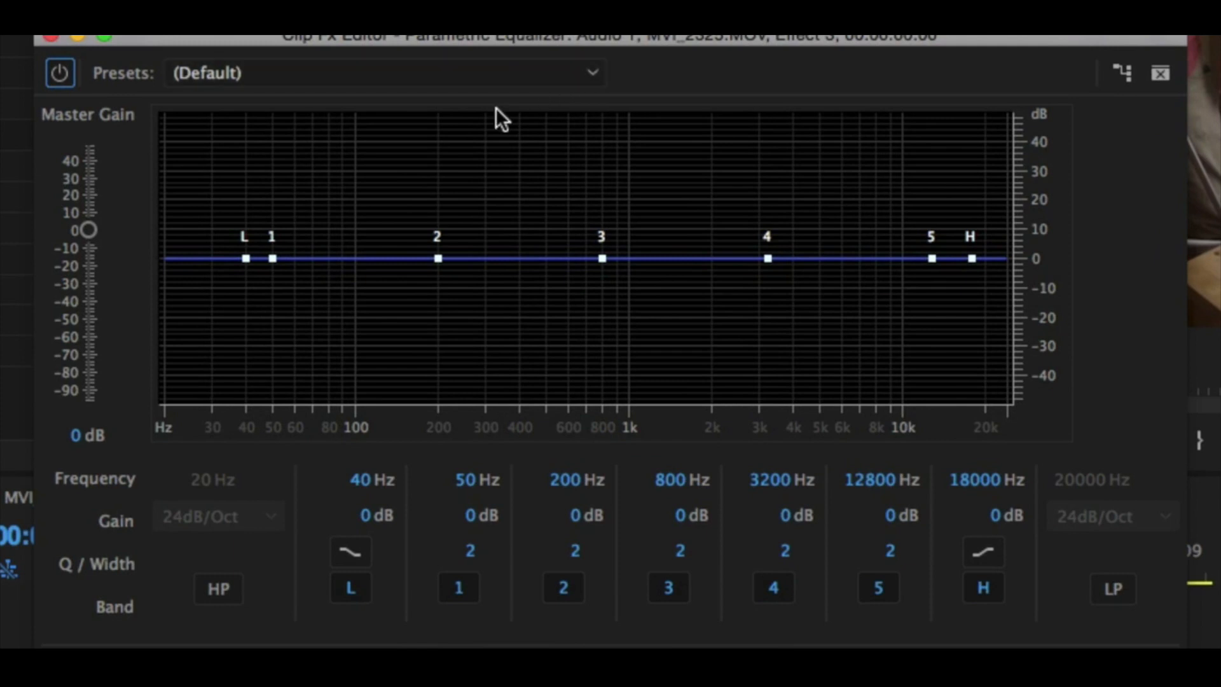
{"action": "mouse_move", "coordinate": [814, 304]}
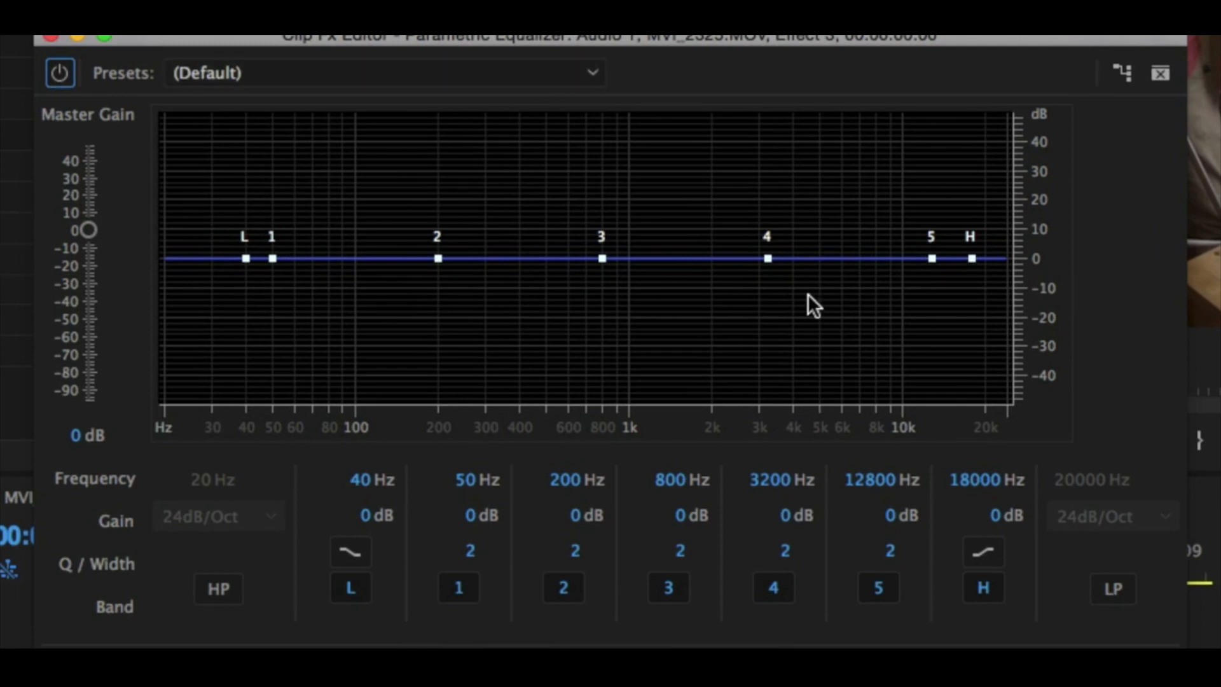
{"action": "mouse_move", "coordinate": [106, 344]}
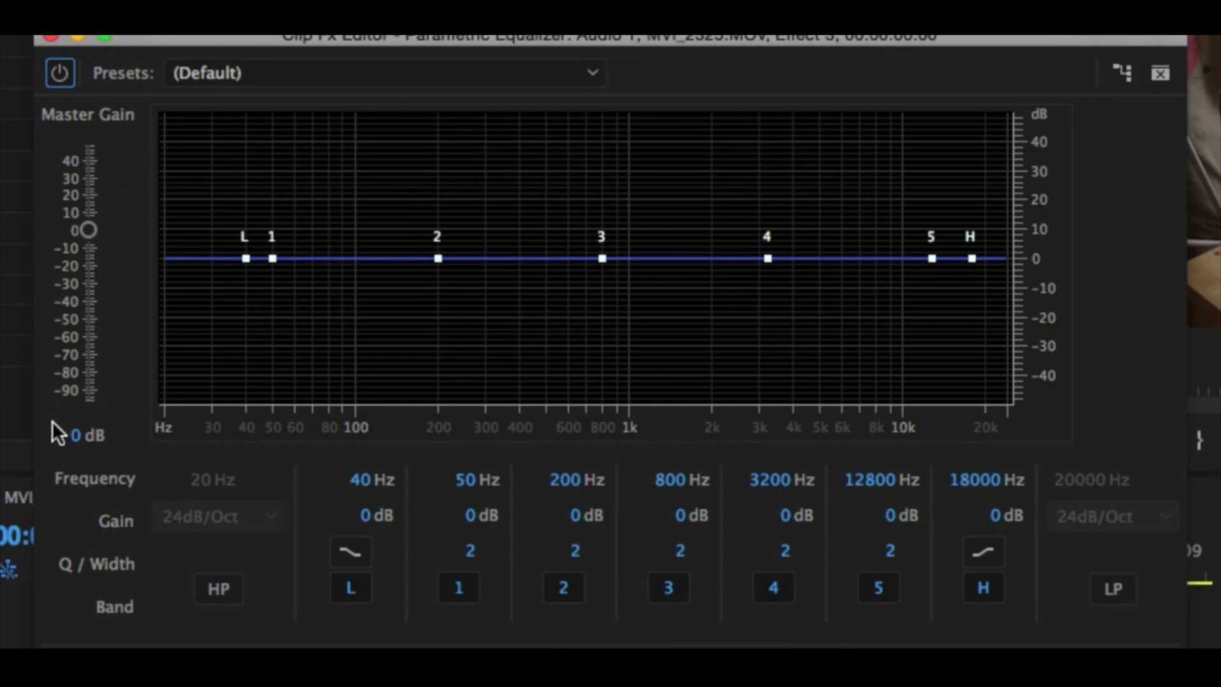
{"action": "mouse_move", "coordinate": [439, 261]}
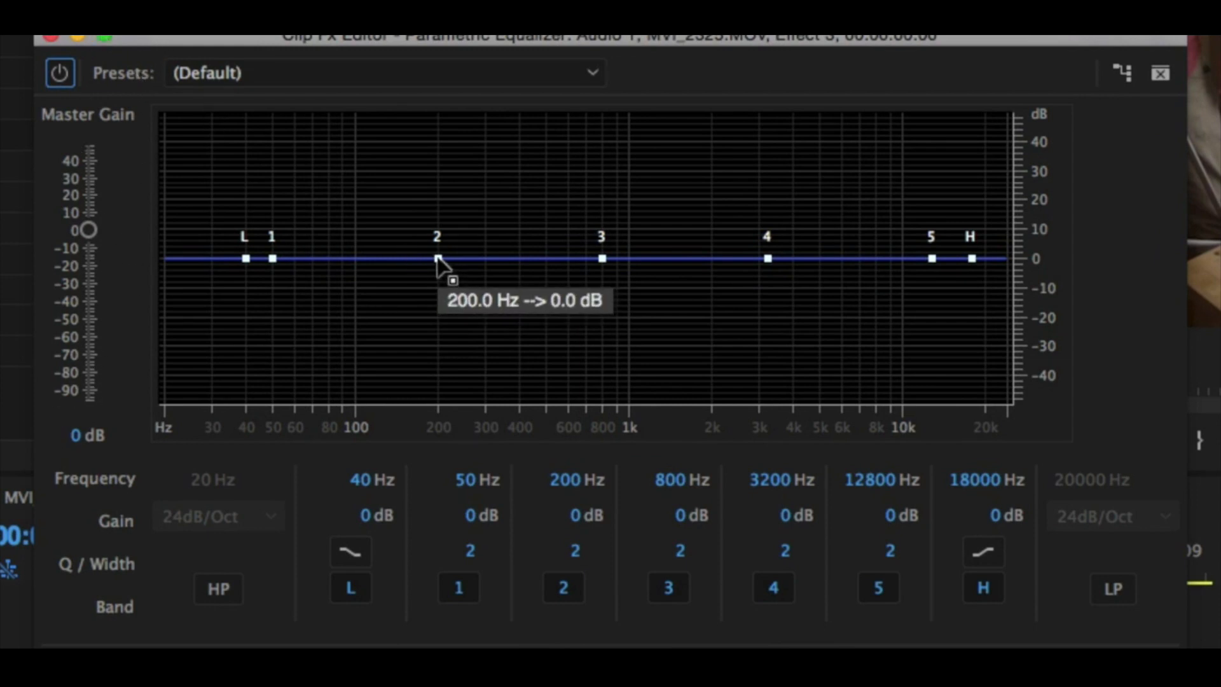
{"action": "left_click_drag", "start_coordinate": [436, 257], "coordinate": [439, 174]}
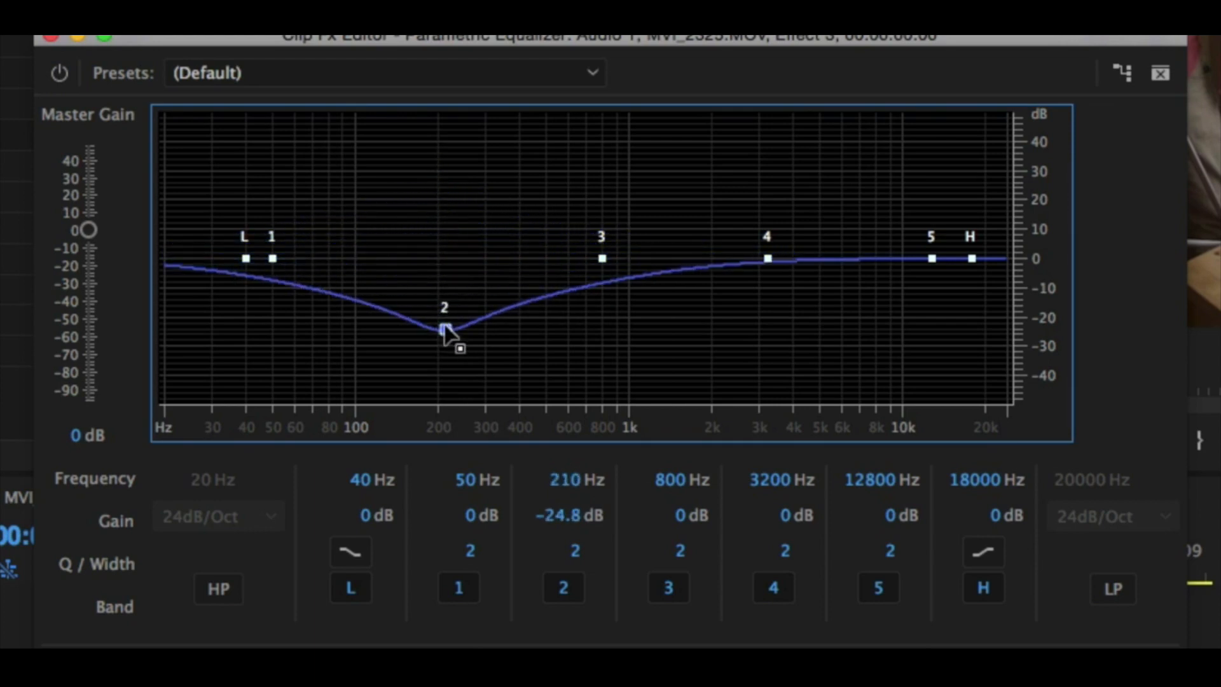
{"action": "left_click_drag", "start_coordinate": [444, 327], "coordinate": [439, 258]}
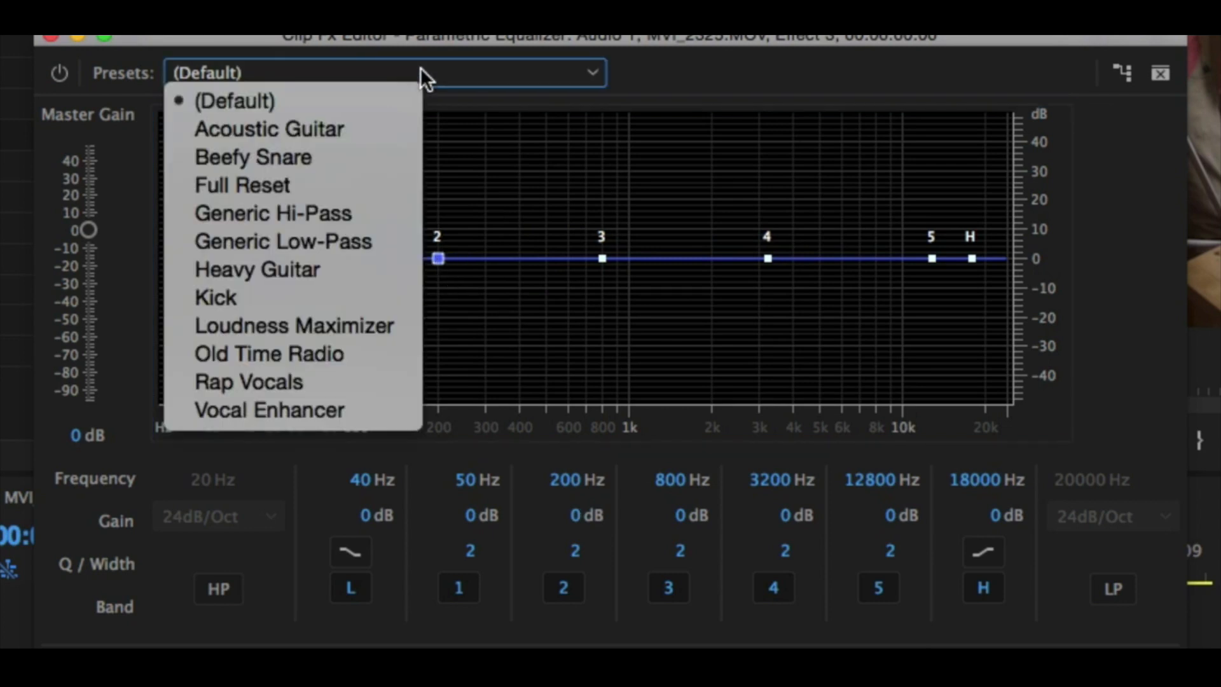
{"action": "mouse_move", "coordinate": [602, 80]}
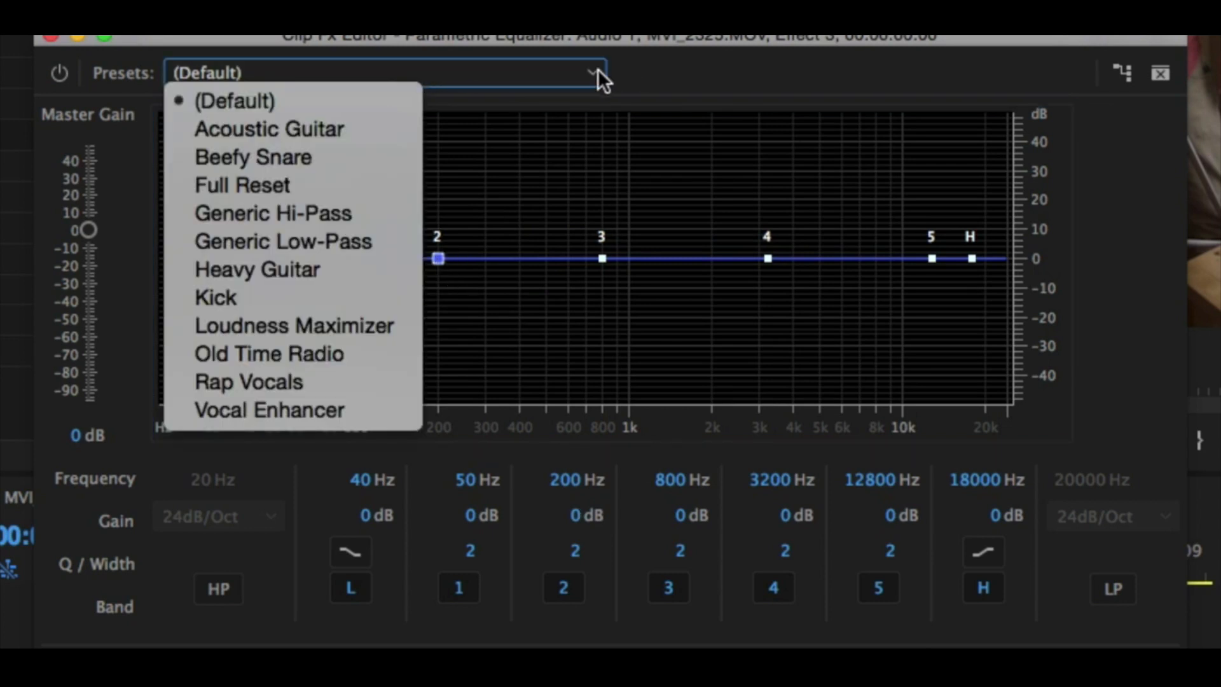
{"action": "mouse_move", "coordinate": [269, 128]}
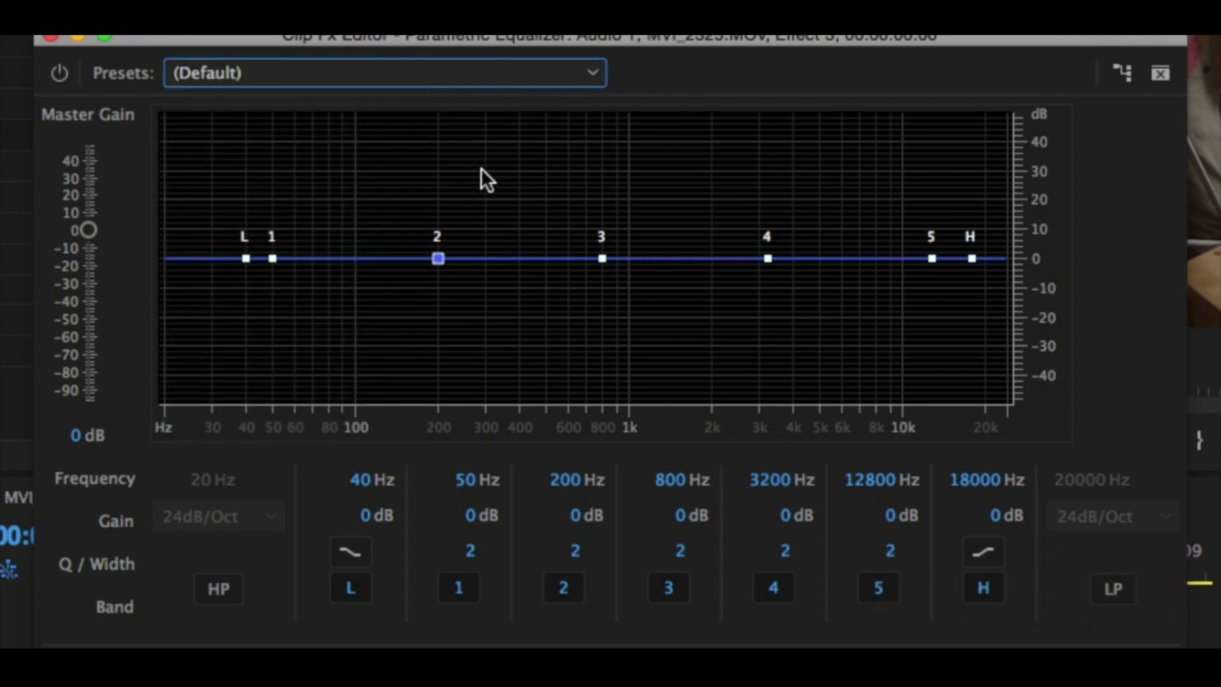
{"action": "mouse_move", "coordinate": [940, 452]}
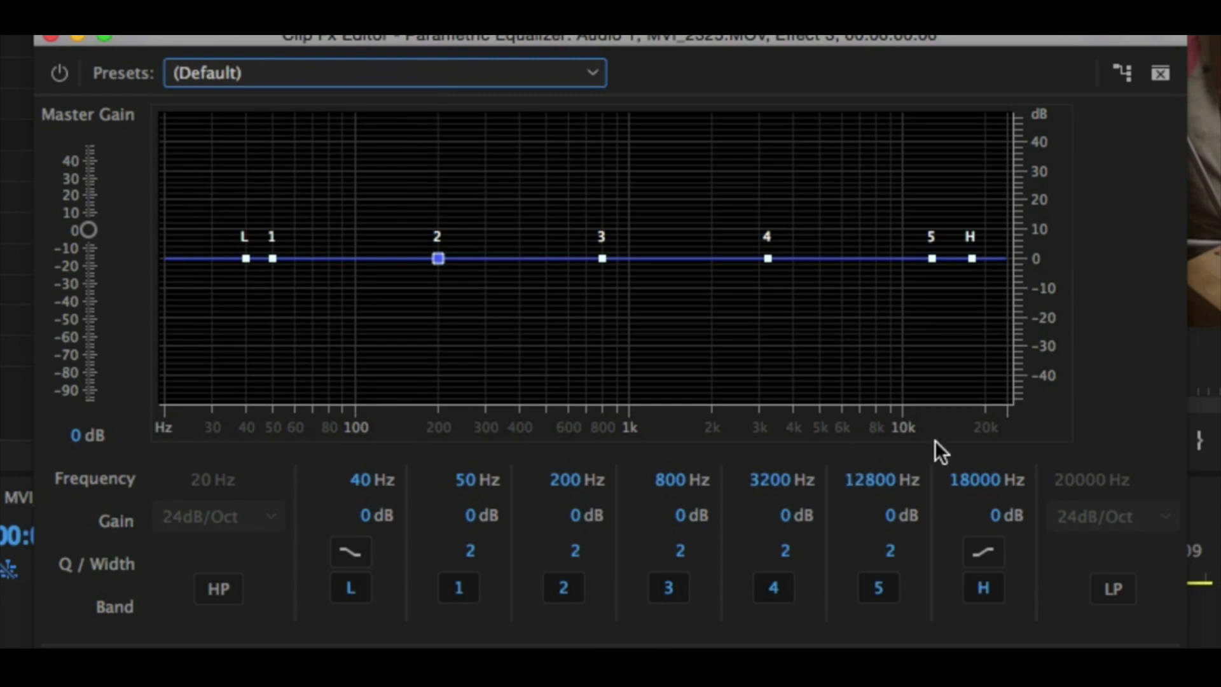
{"action": "mouse_move", "coordinate": [827, 240]}
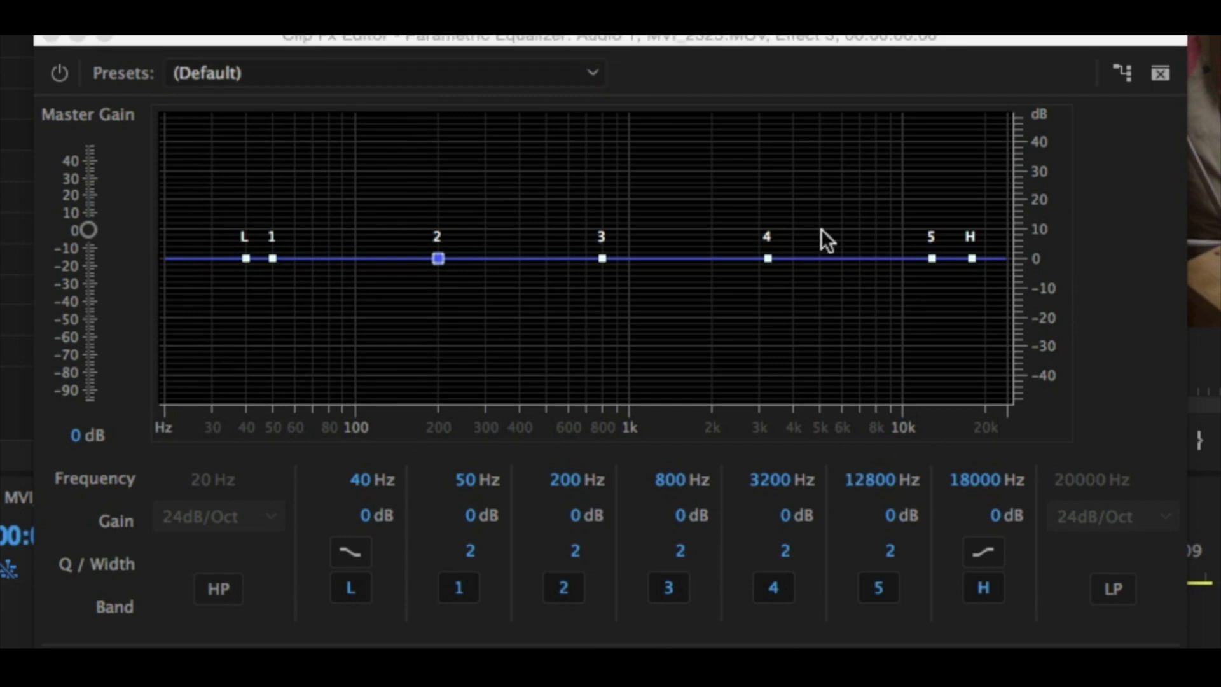
{"action": "mouse_move", "coordinate": [763, 261]}
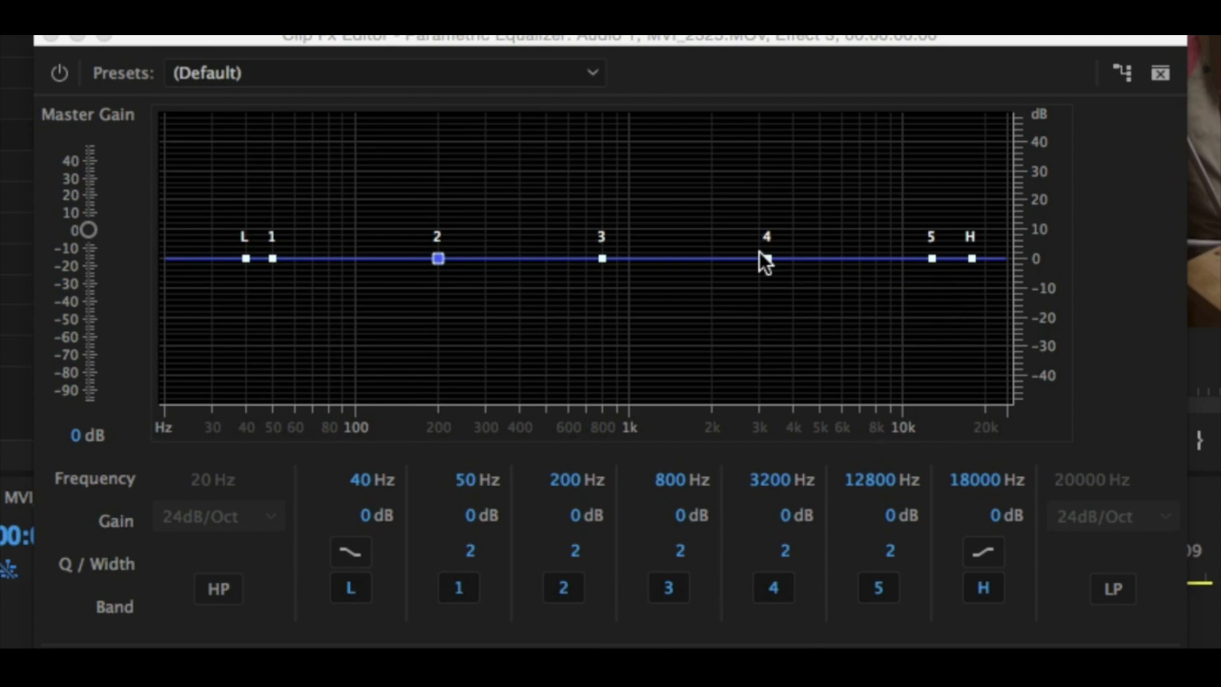
{"action": "mouse_move", "coordinate": [790, 521]}
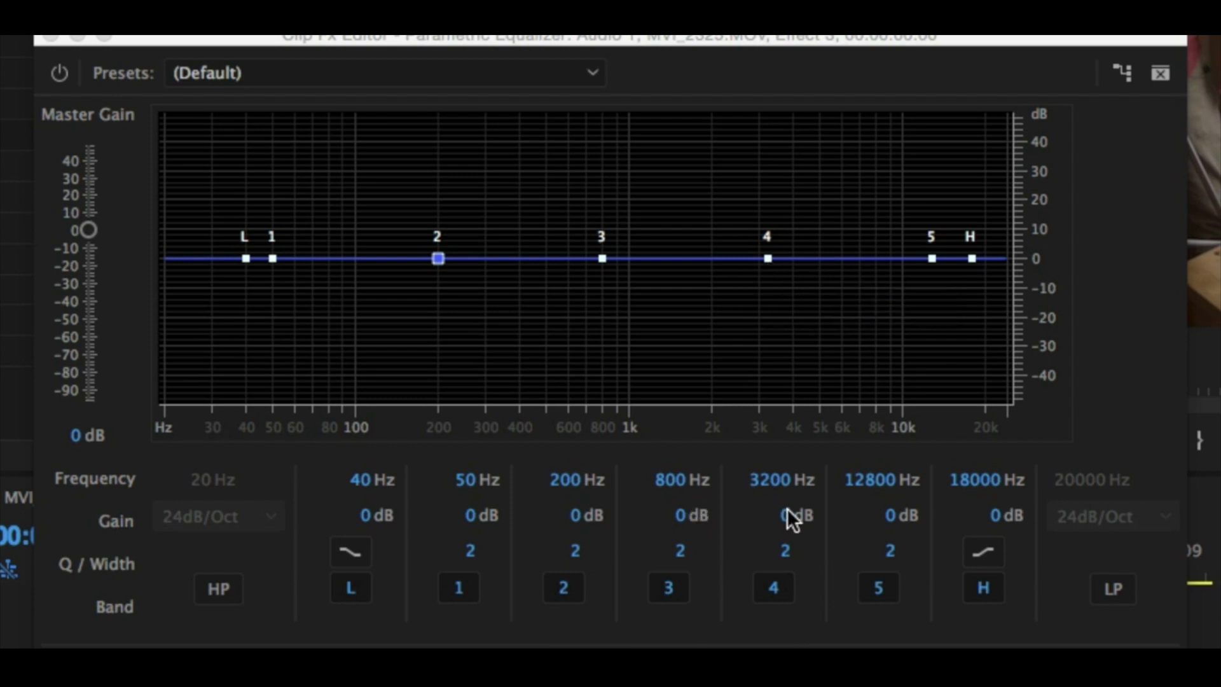
{"action": "mouse_move", "coordinate": [768, 259]}
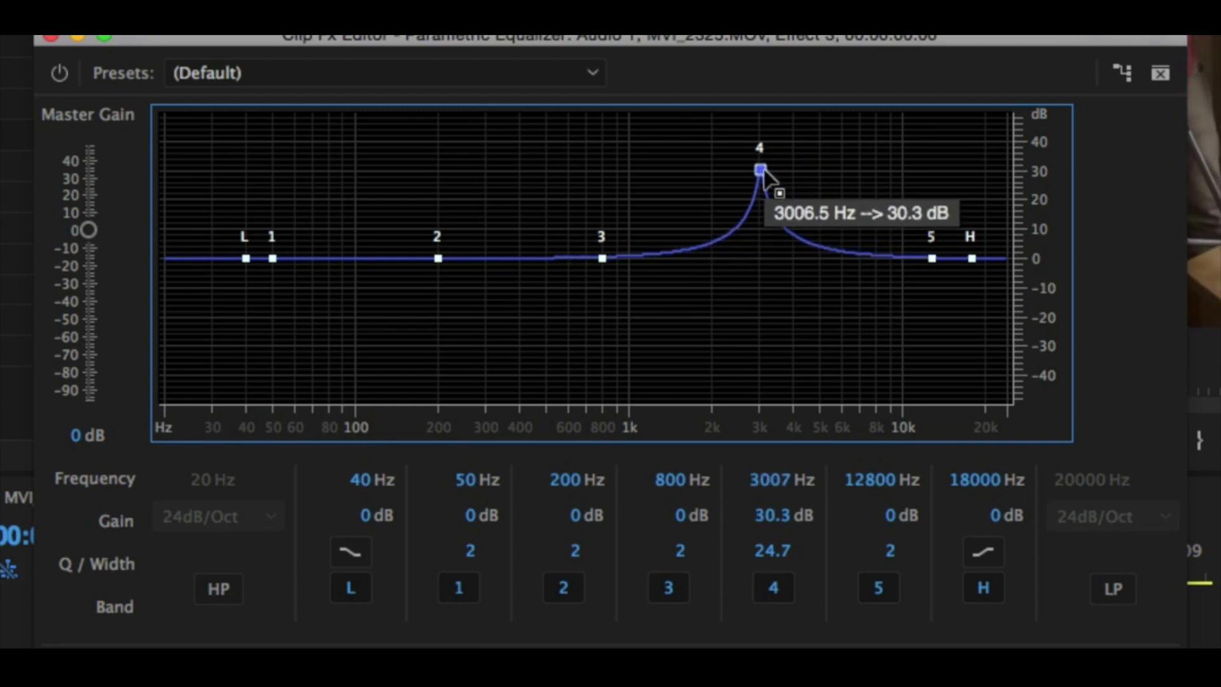
{"action": "mouse_move", "coordinate": [785, 448]}
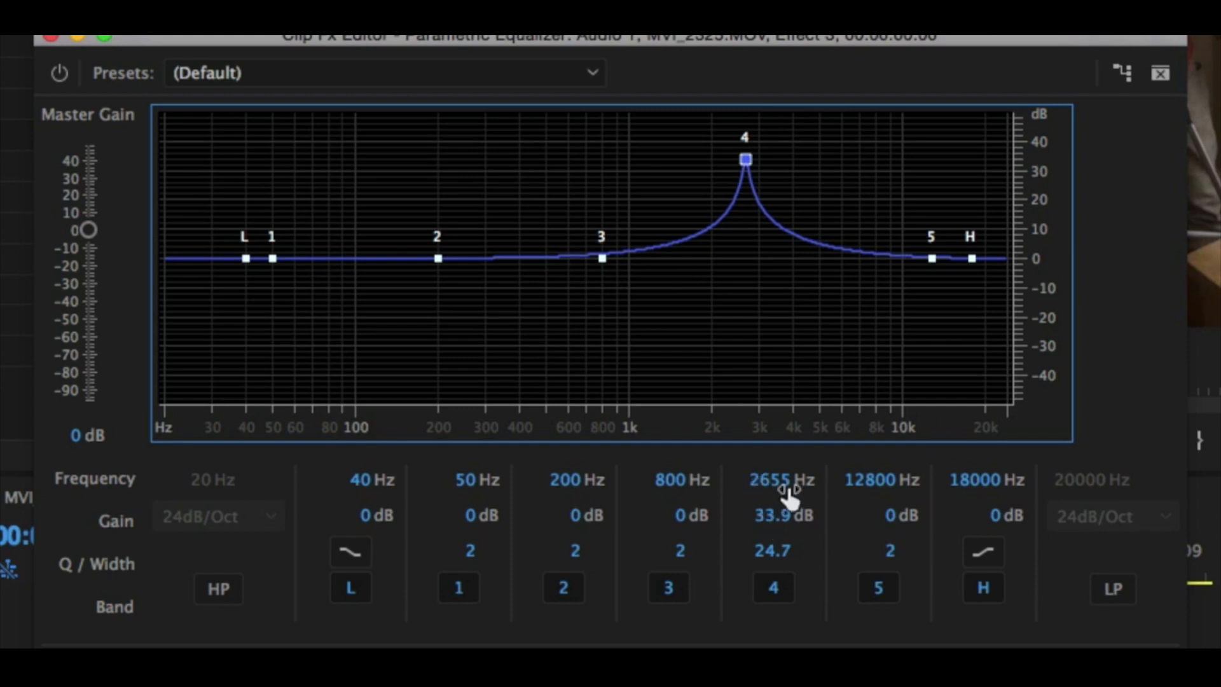
{"action": "mouse_move", "coordinate": [813, 531]}
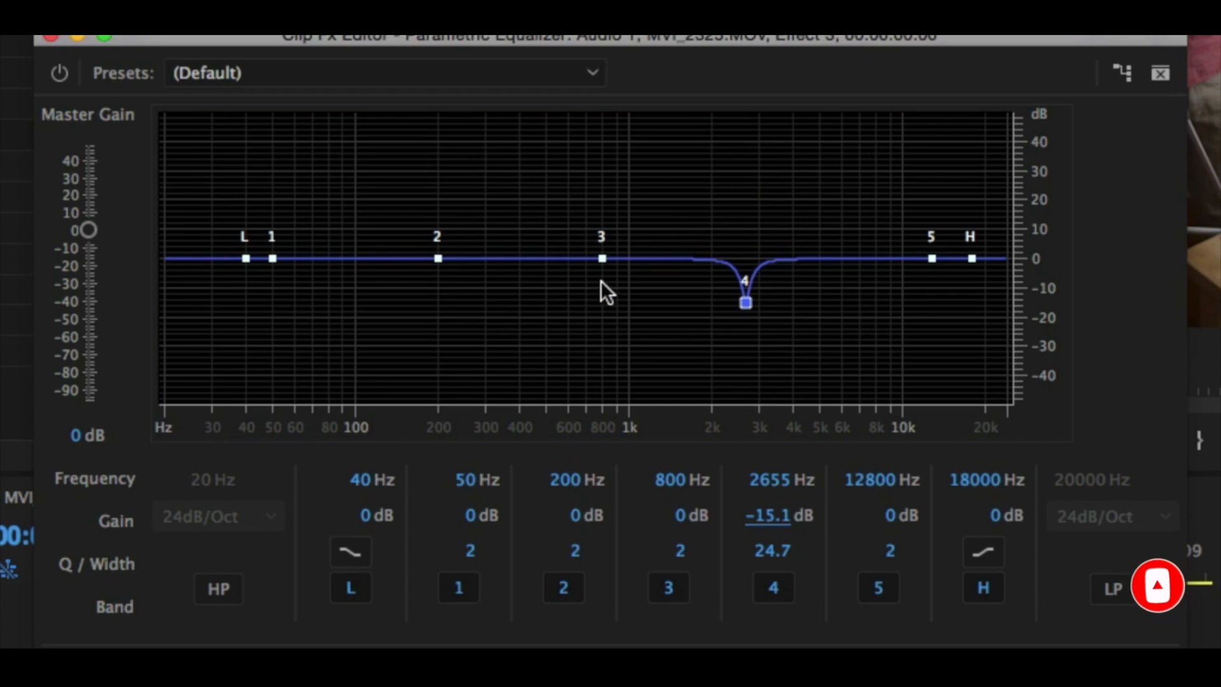
{"action": "mouse_move", "coordinate": [439, 261]}
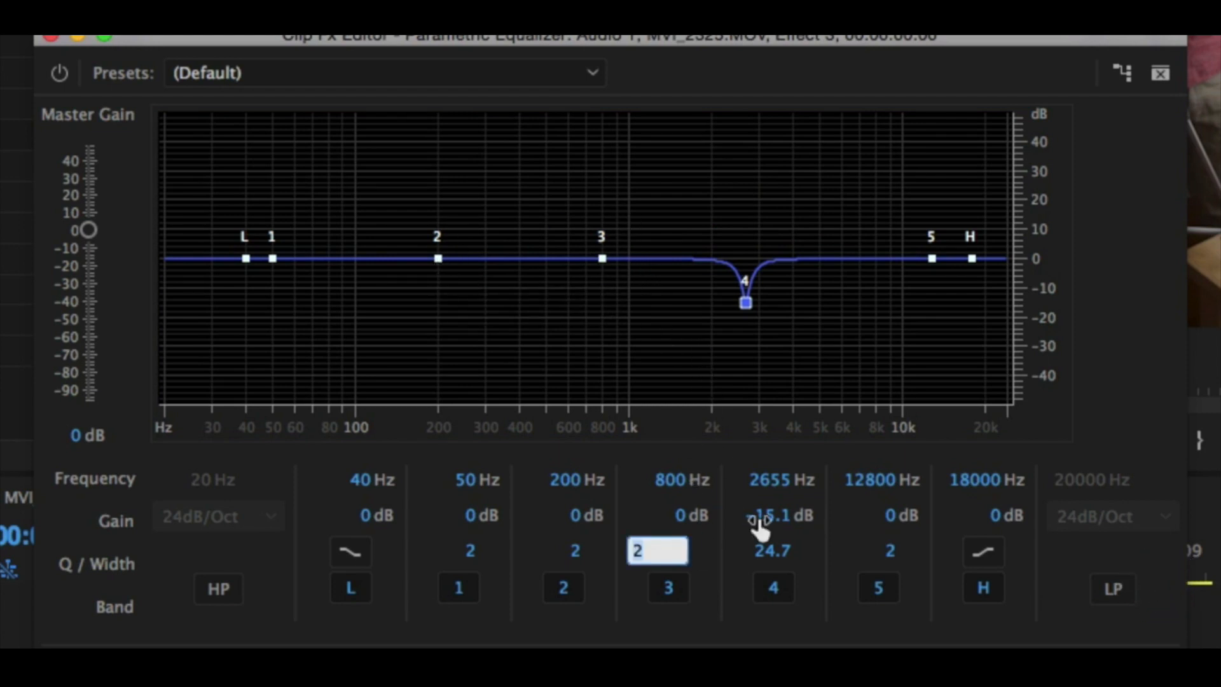
Enter a Q/Width of 20 for a narrow band.
{"action": "type", "text": "20"}
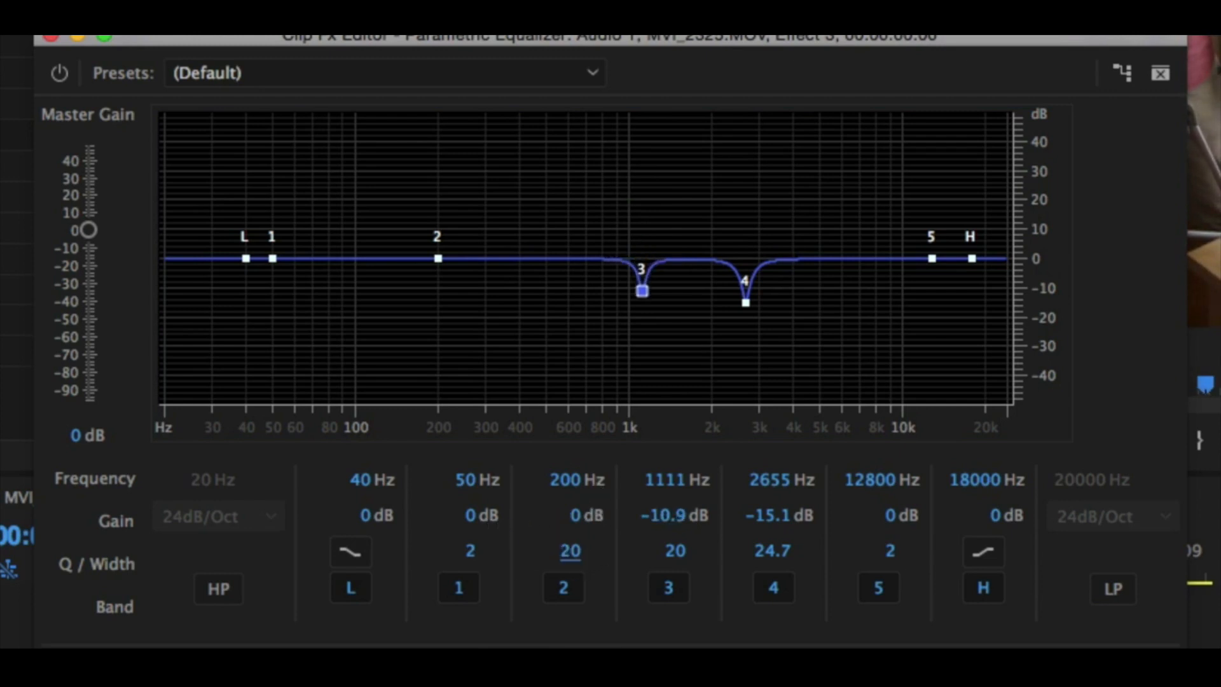
{"action": "mouse_move", "coordinate": [440, 261]}
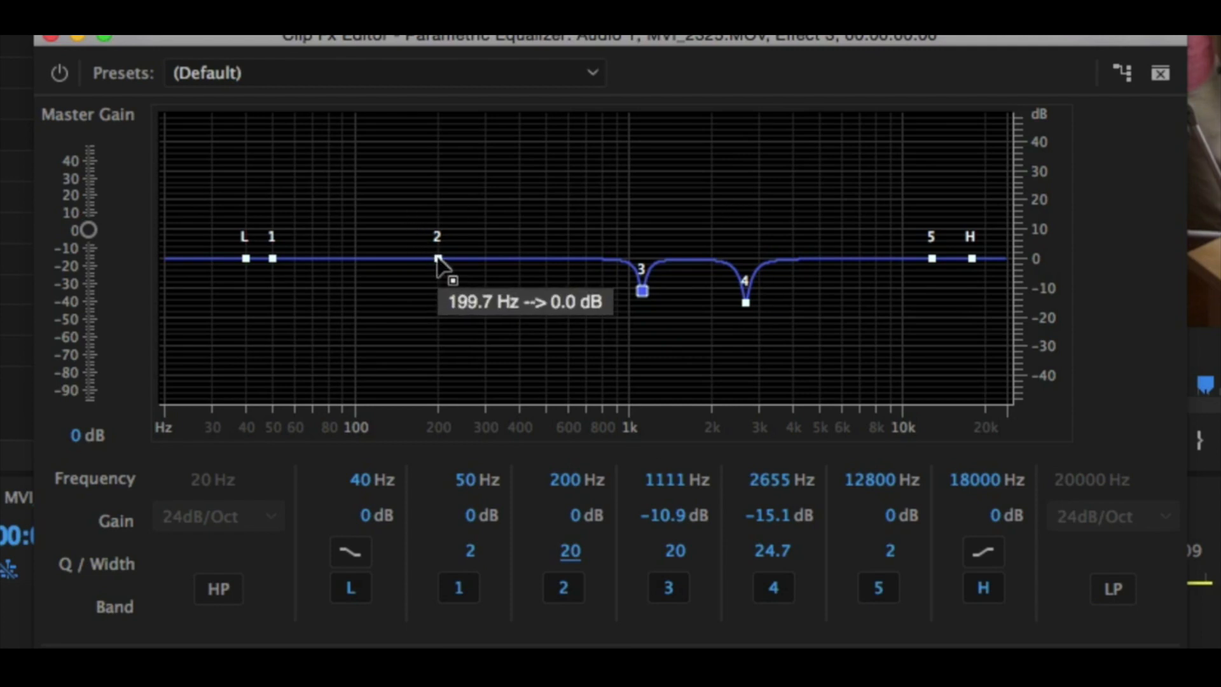
Boost band 2 sharply and sweep it between roughly 279 and 316 Hz to hunt for the ringing.
{"action": "left_click_drag", "start_coordinate": [436, 257], "coordinate": [458, 172]}
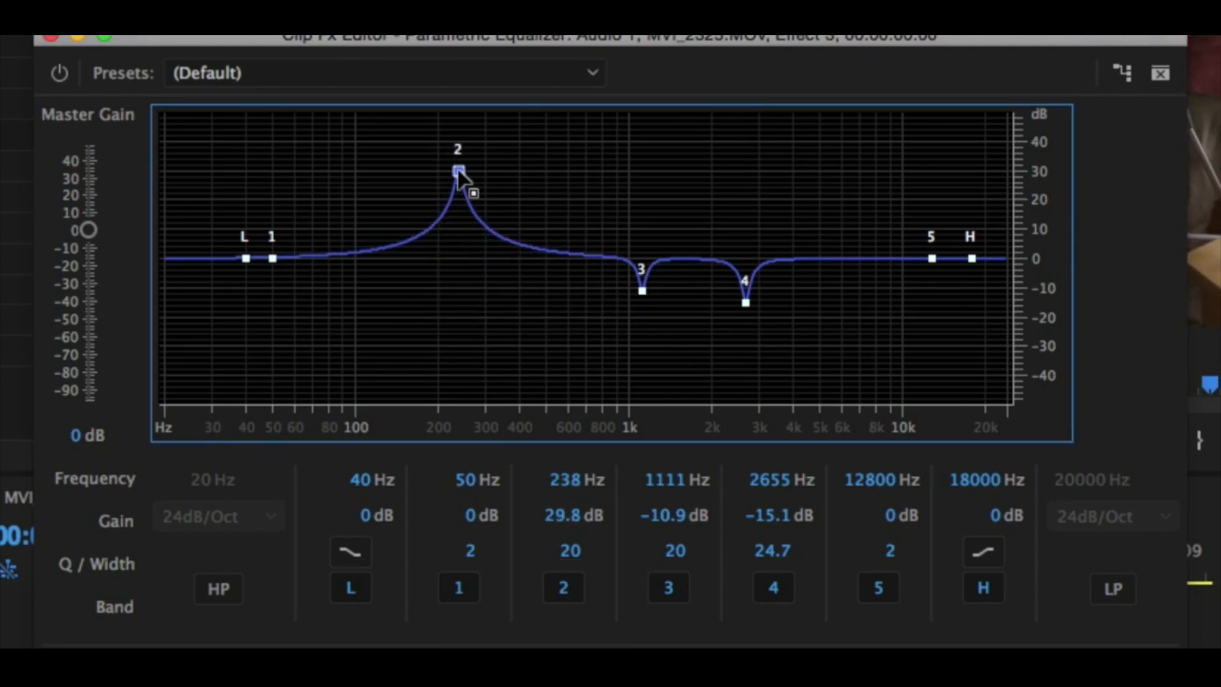
{"action": "left_click_drag", "start_coordinate": [458, 172], "coordinate": [491, 169]}
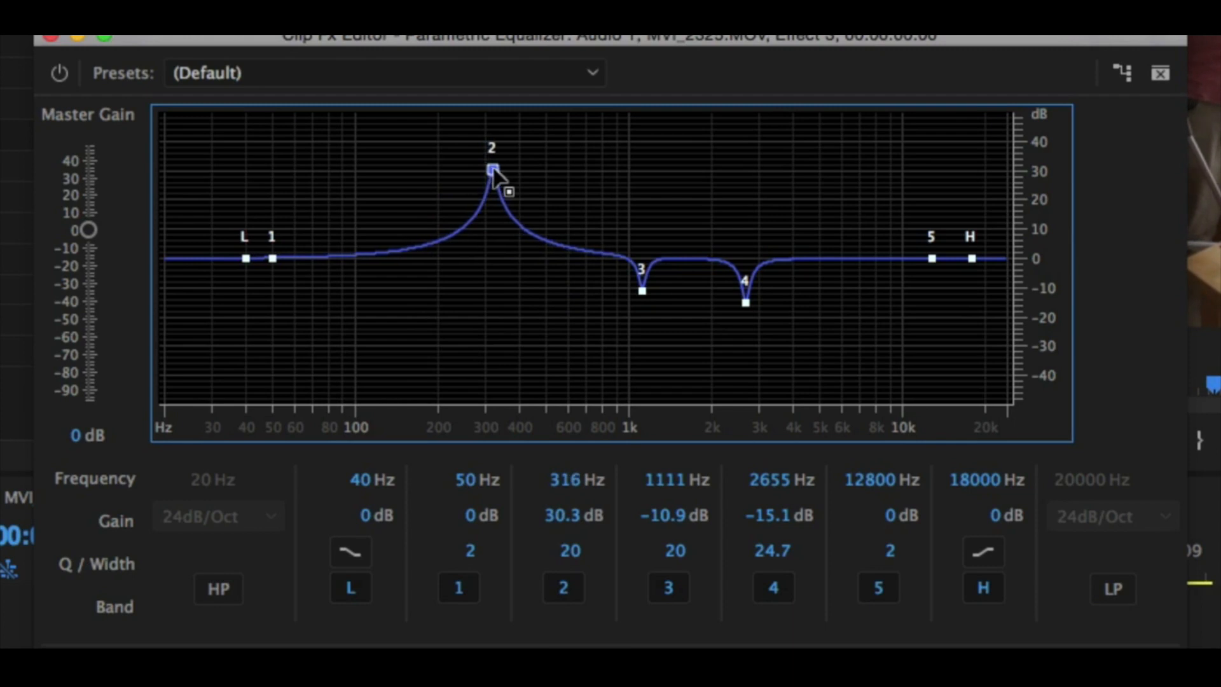
{"action": "left_click_drag", "start_coordinate": [493, 169], "coordinate": [477, 165]}
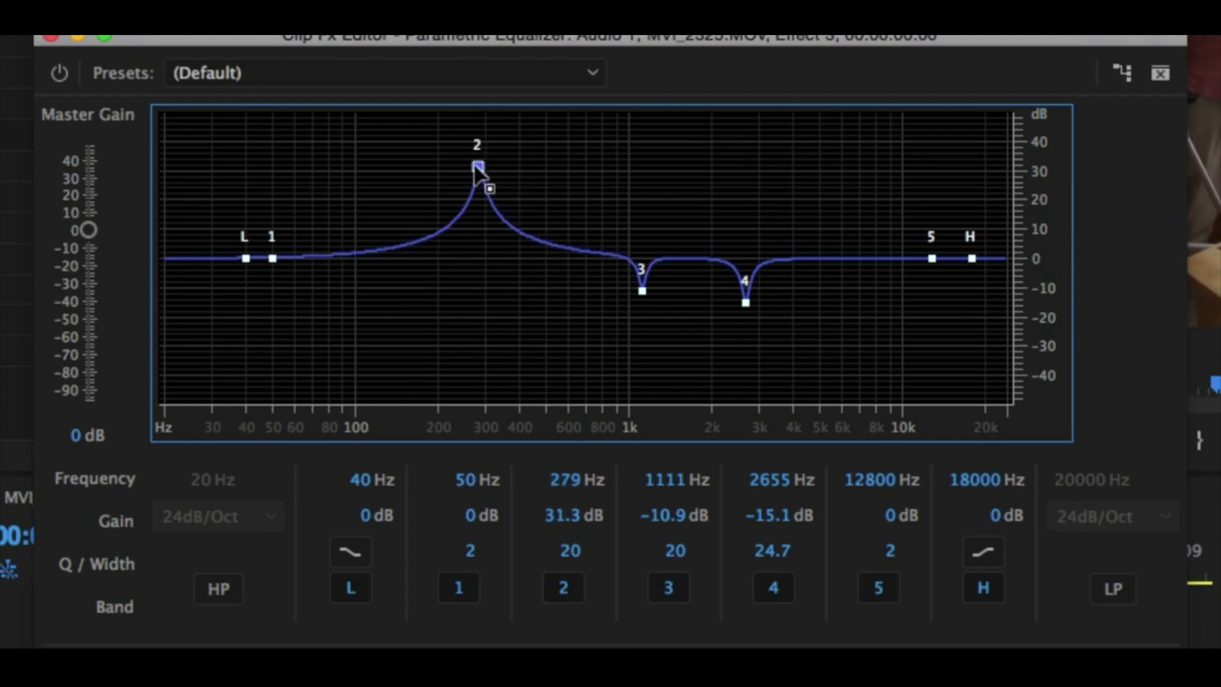
{"action": "left_click_drag", "start_coordinate": [478, 167], "coordinate": [425, 169]}
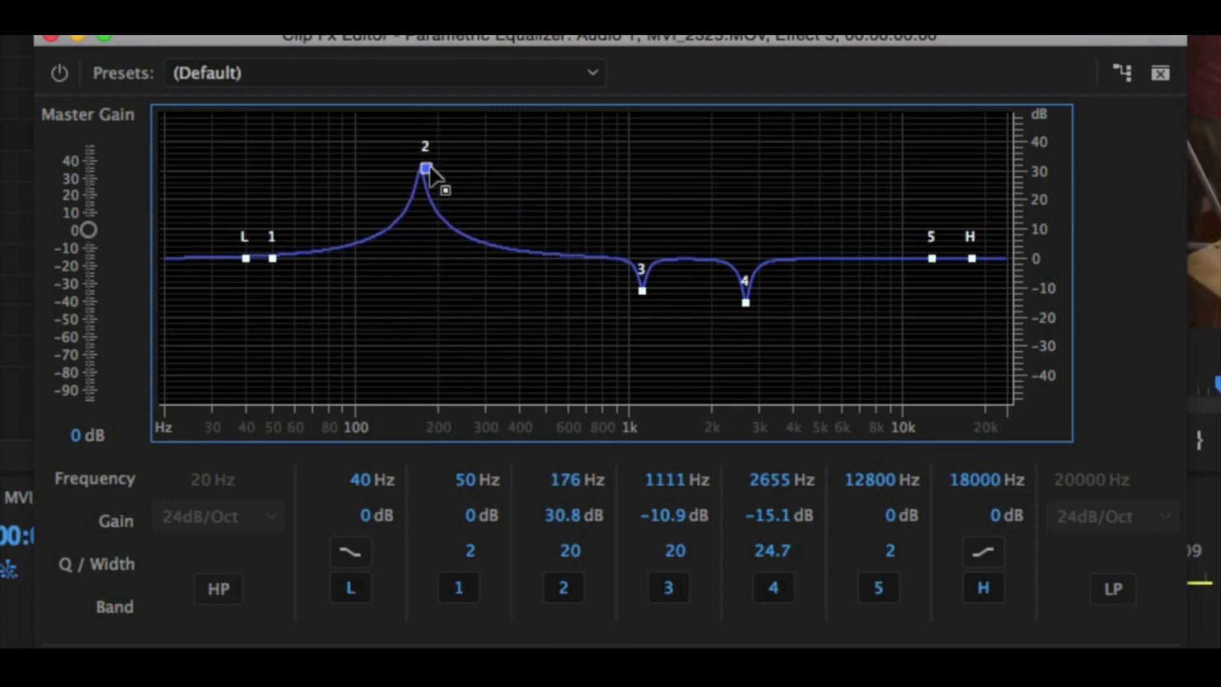
{"action": "left_click_drag", "start_coordinate": [425, 169], "coordinate": [473, 171]}
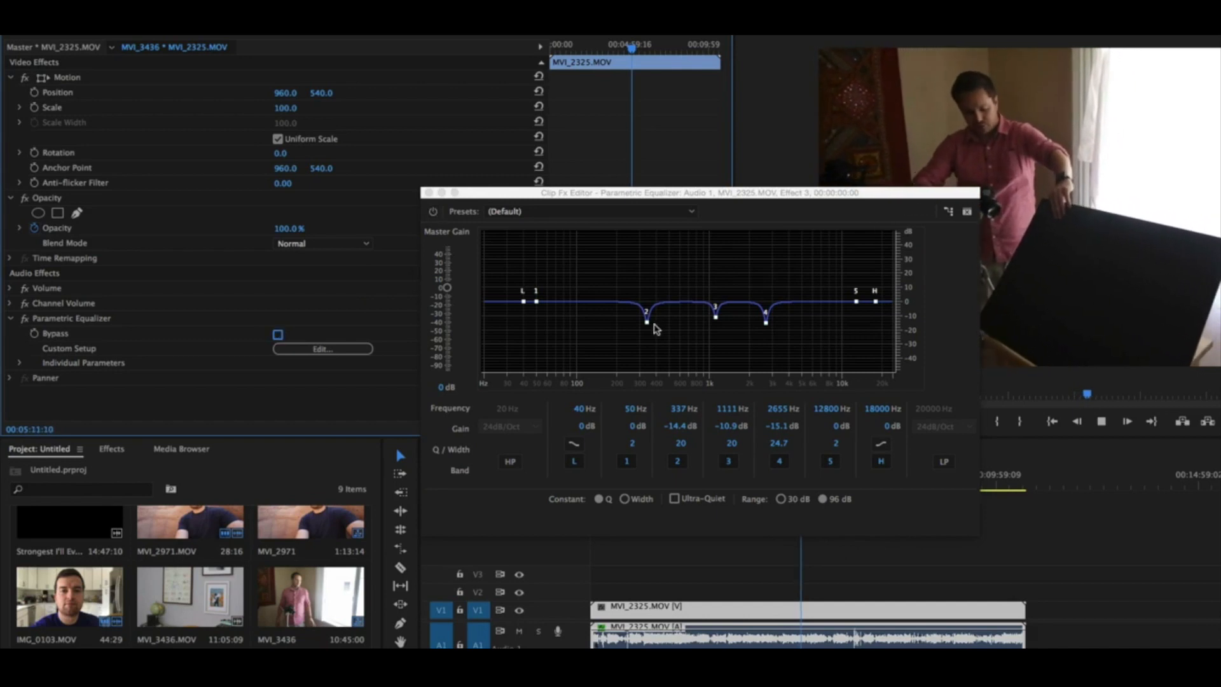
{"action": "mouse_move", "coordinate": [647, 330]}
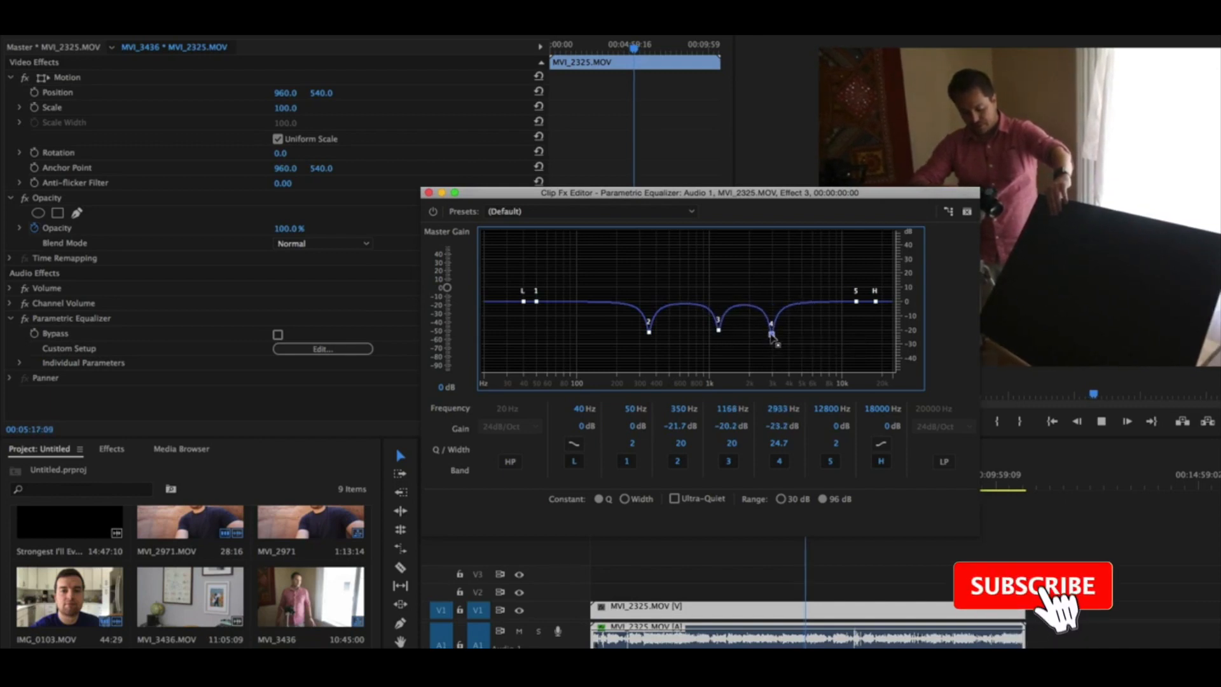
Toggle the equalizer's Bypass to A/B the deepened notches against the unprocessed sound.
{"action": "left_click", "coordinate": [279, 334]}
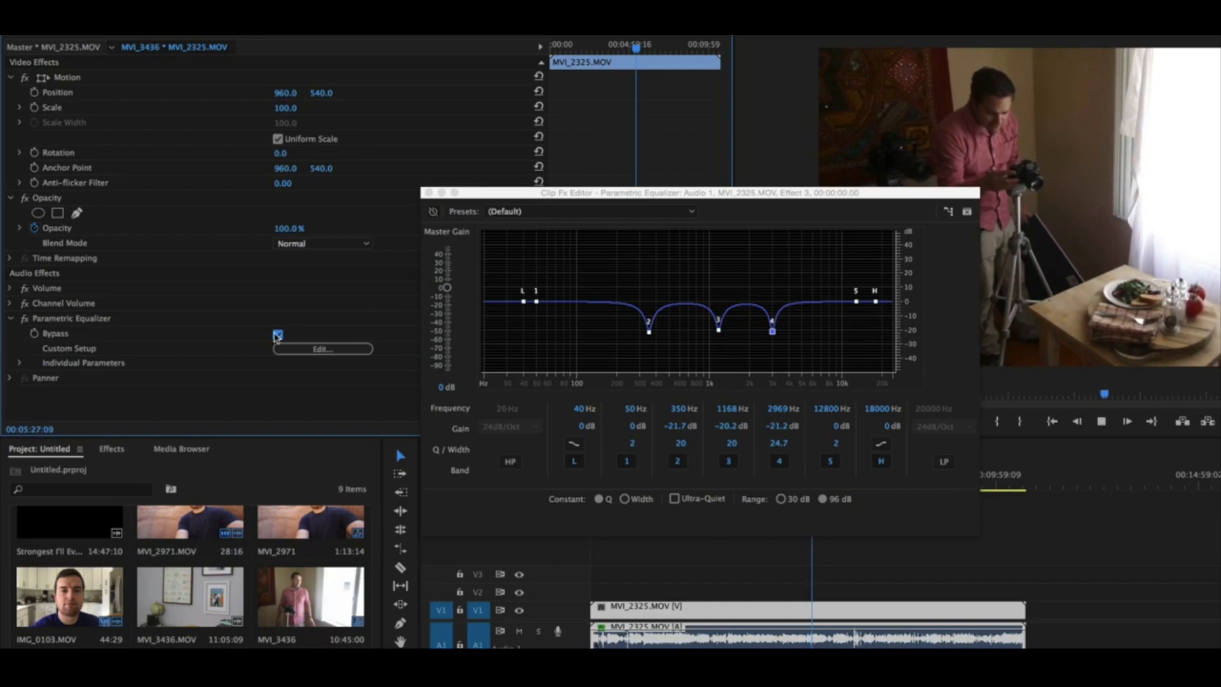
{"action": "left_click", "coordinate": [278, 334]}
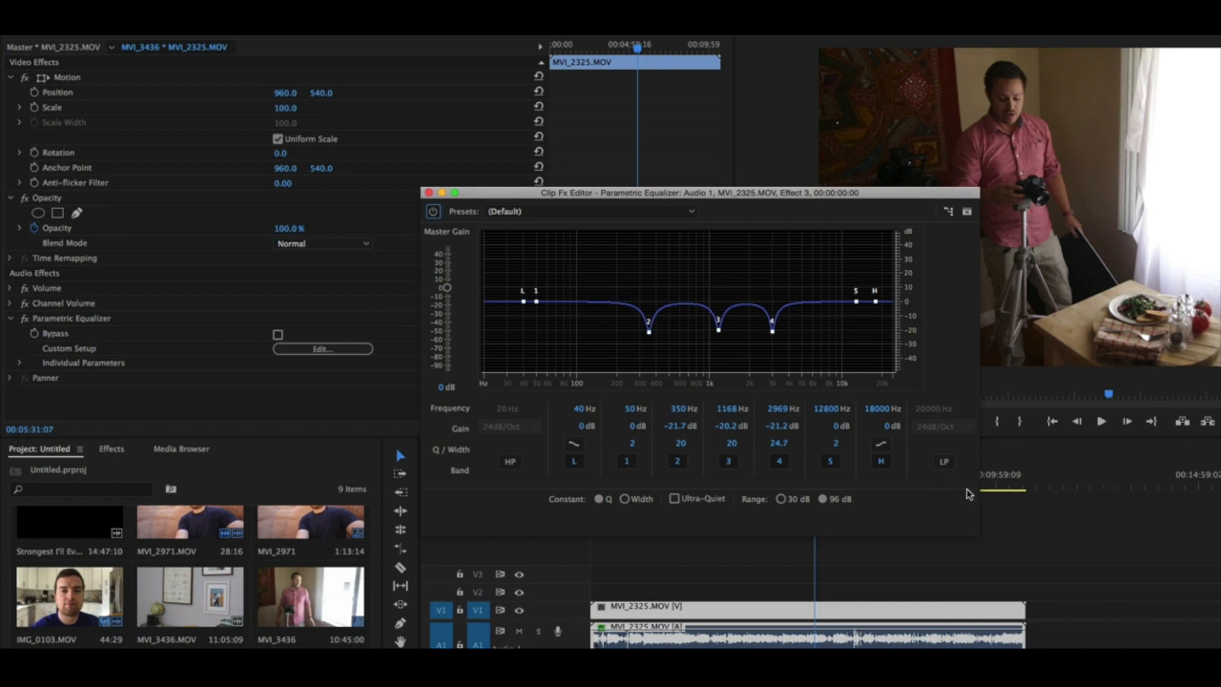
{"action": "mouse_move", "coordinate": [921, 480]}
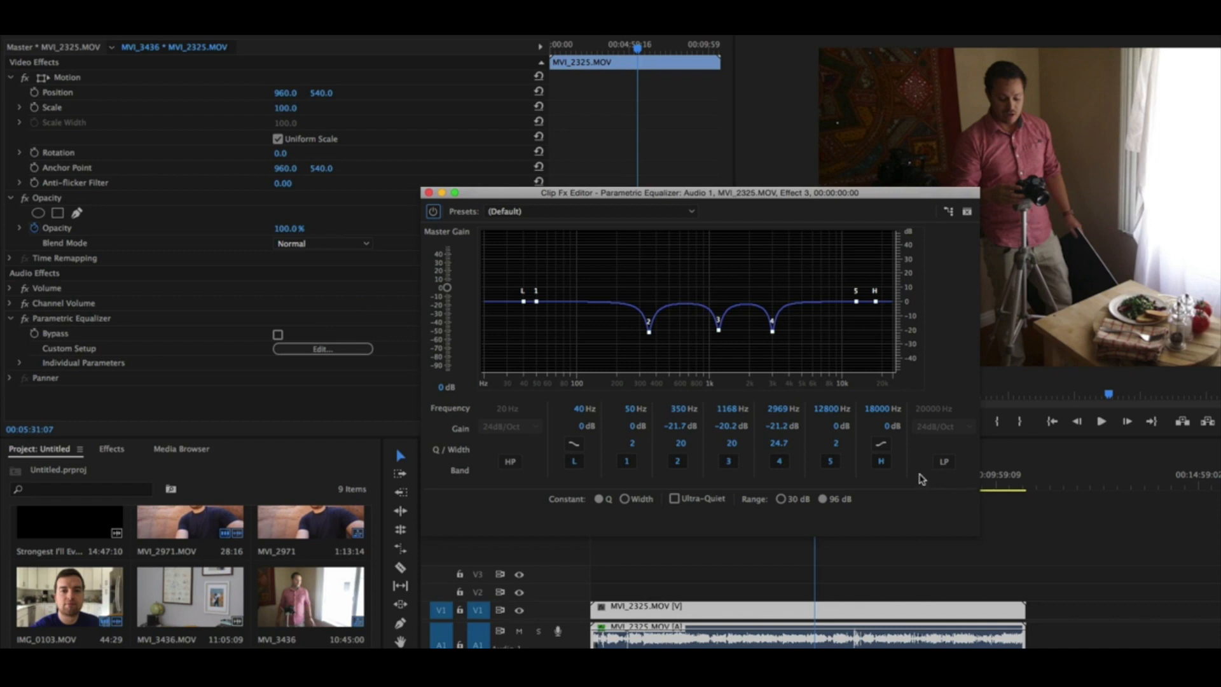
{"action": "mouse_move", "coordinate": [712, 194]}
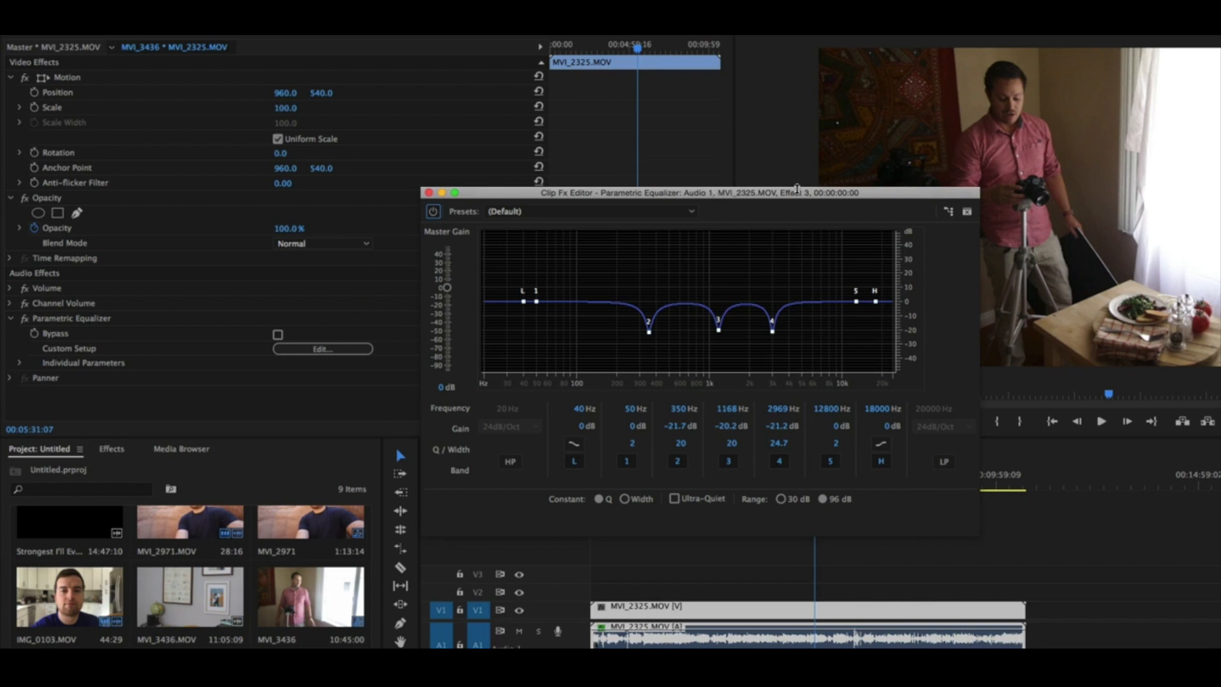
{"action": "mouse_move", "coordinate": [1172, 210]}
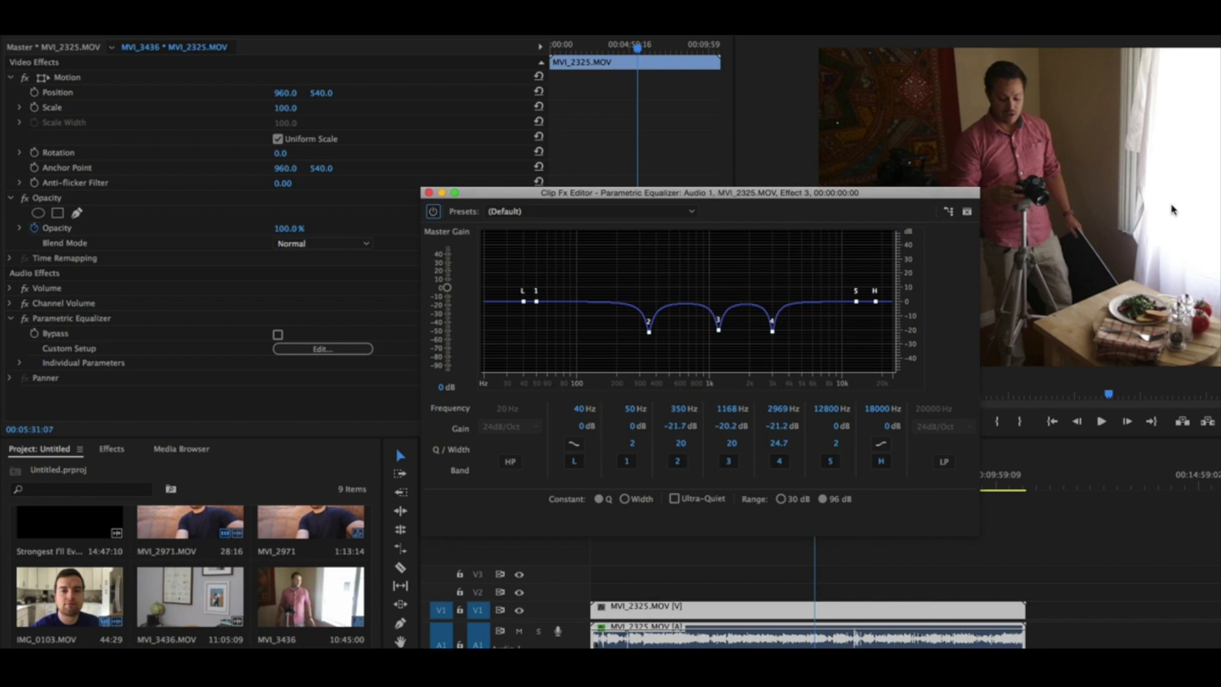
{"action": "mouse_move", "coordinate": [1174, 142]}
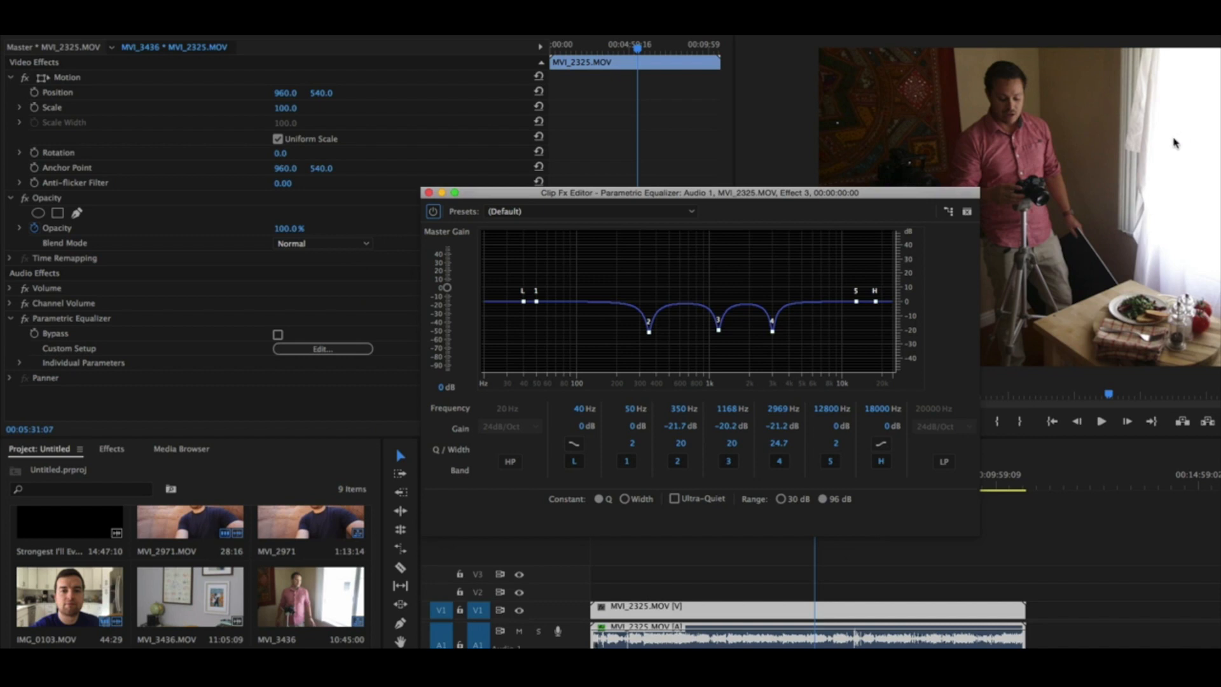
{"action": "mouse_move", "coordinate": [553, 216]}
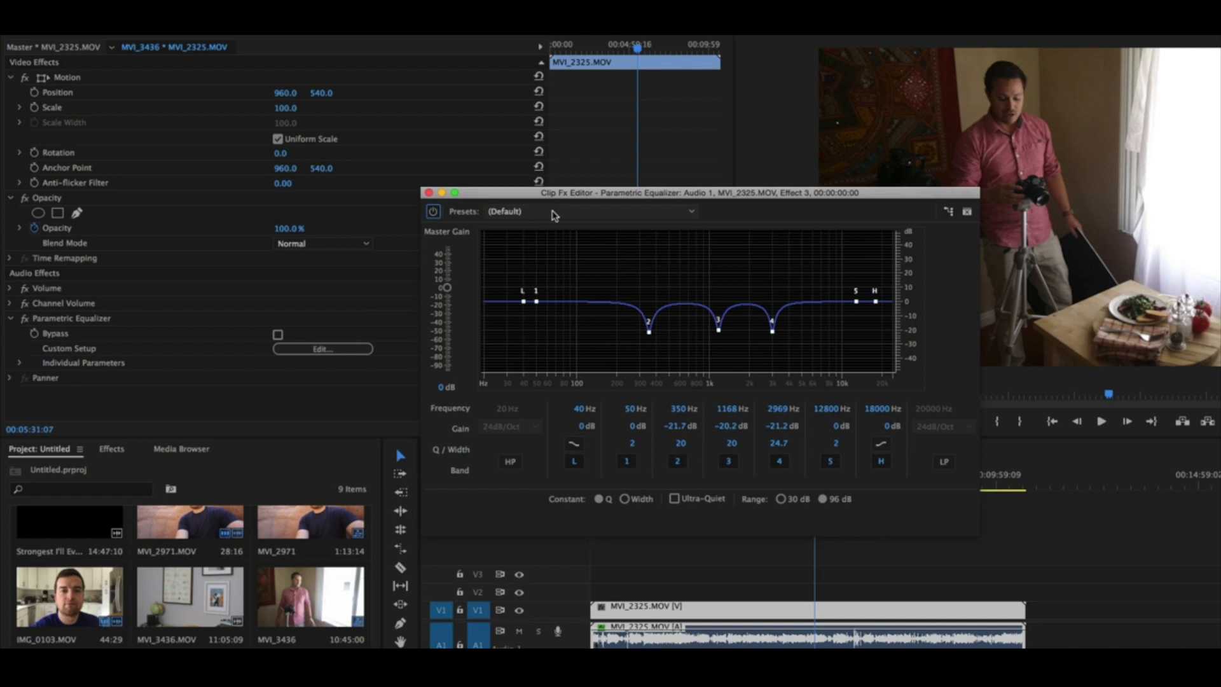
{"action": "mouse_move", "coordinate": [573, 212]}
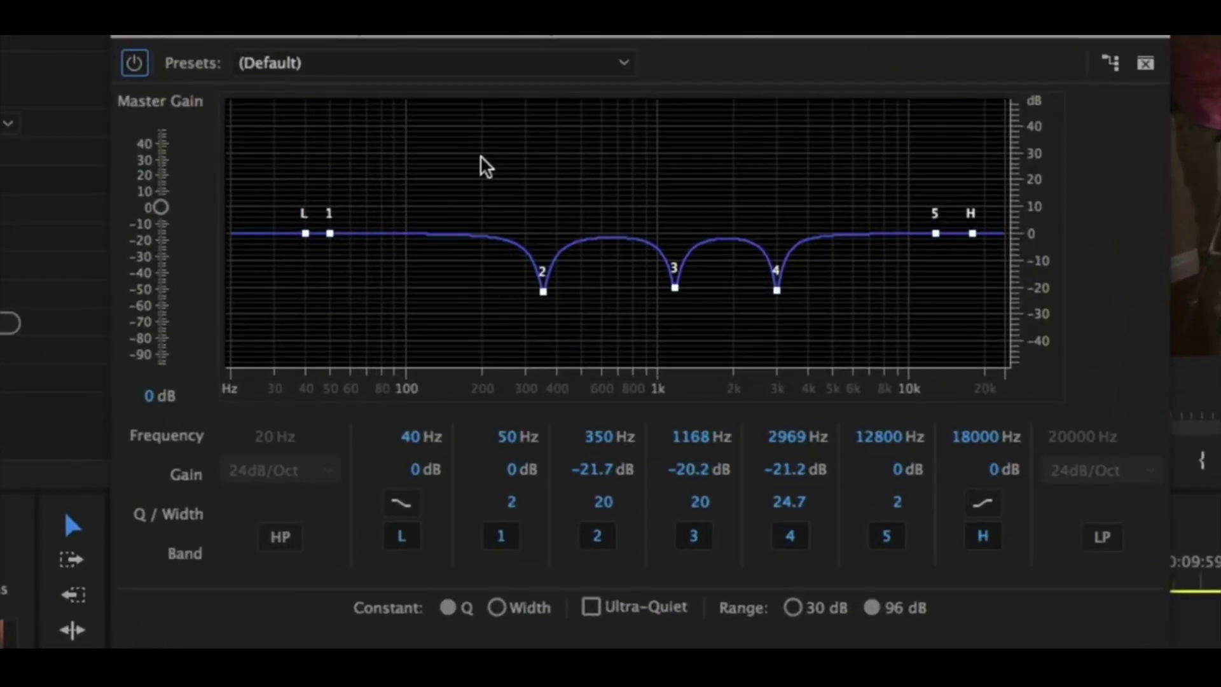
{"action": "mouse_move", "coordinate": [389, 64]}
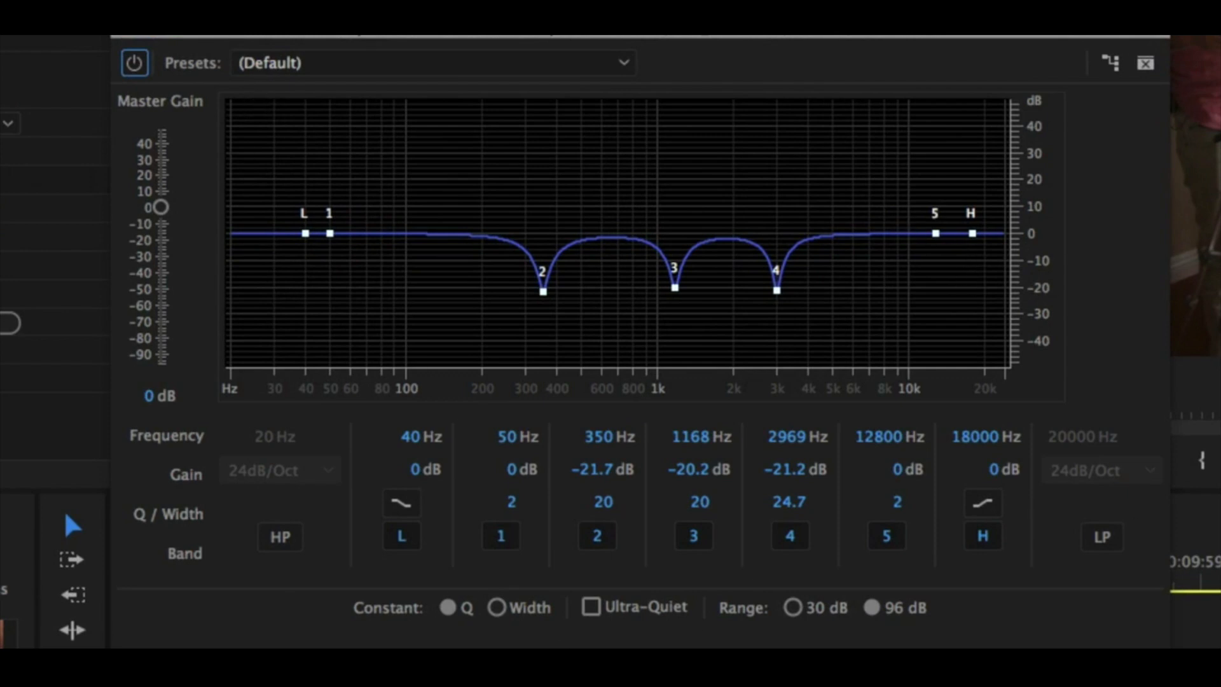
{"action": "mouse_move", "coordinate": [405, 536]}
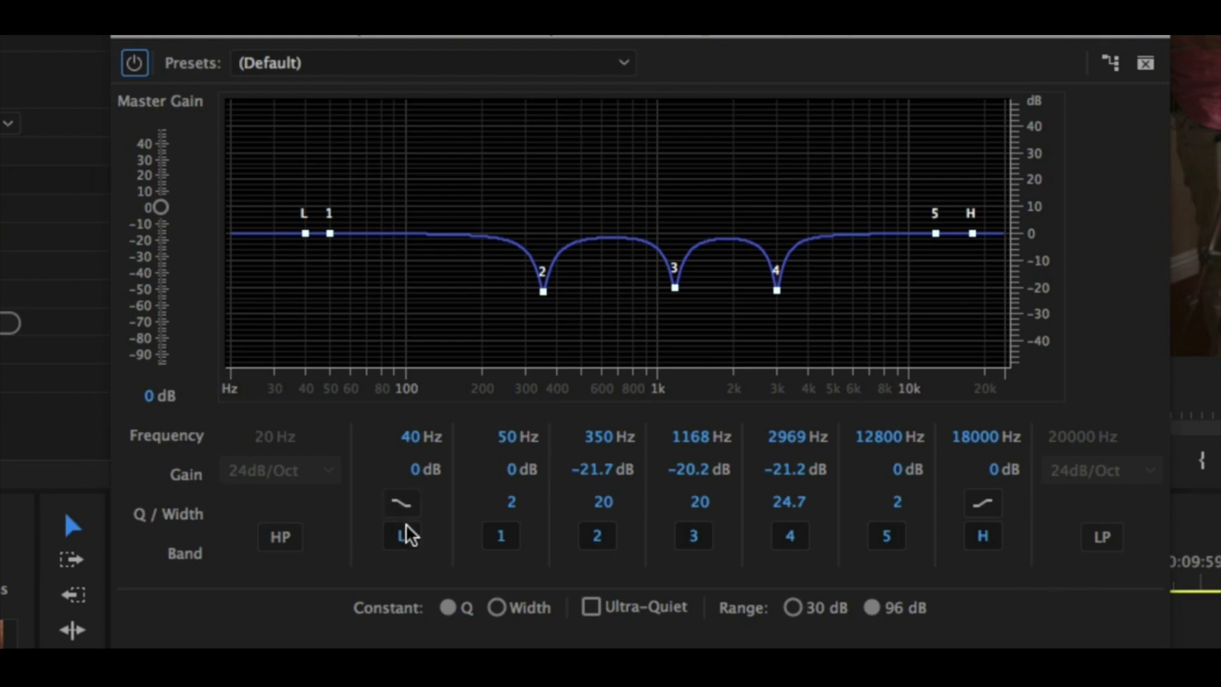
Toggle band L off and on, then raise its low-cut frequency from 40 Hz to 100 Hz.
{"action": "left_click", "coordinate": [401, 535]}
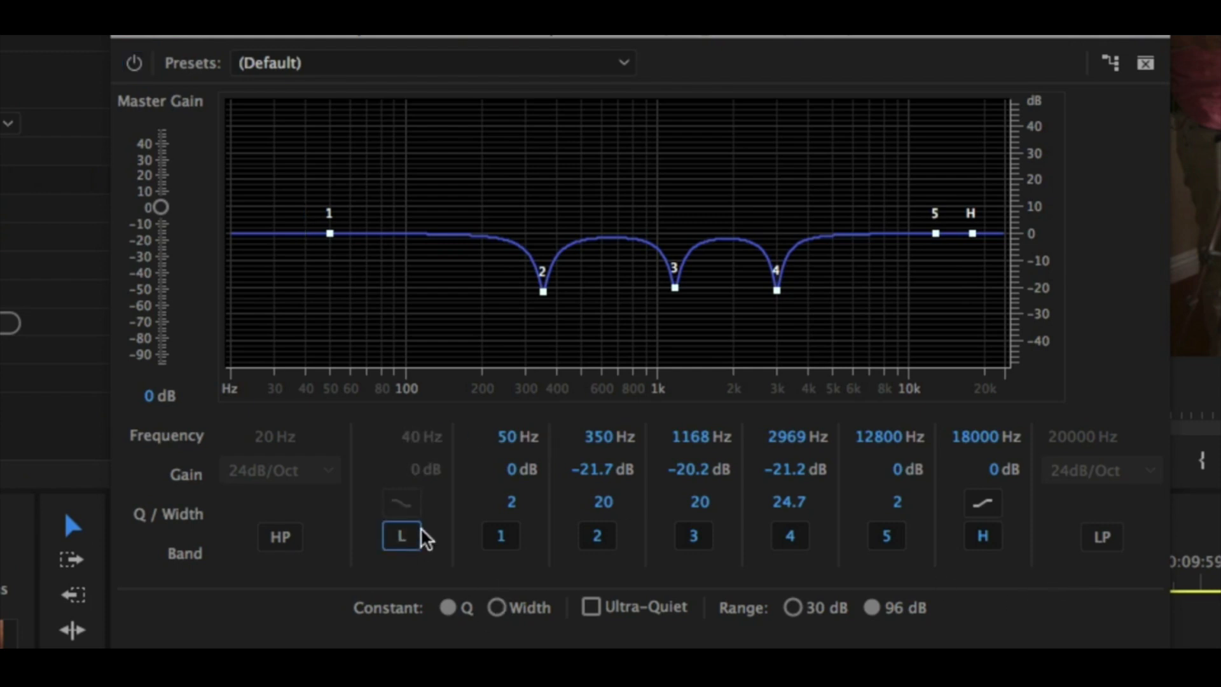
{"action": "left_click", "coordinate": [402, 535]}
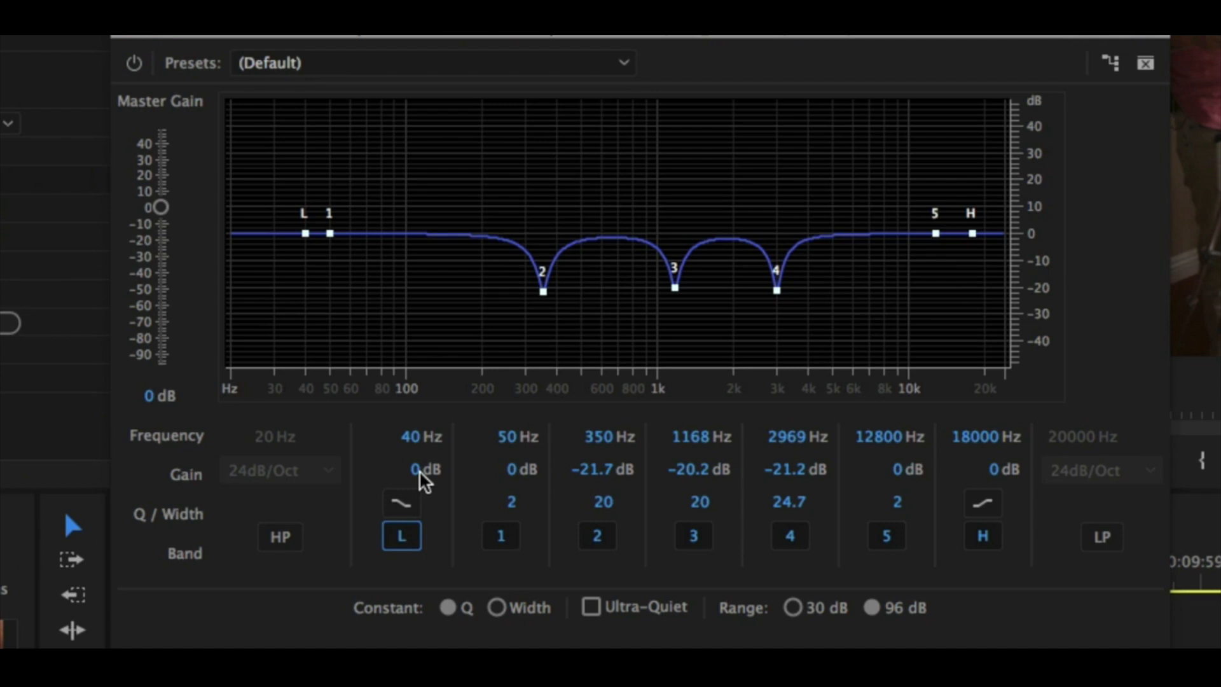
{"action": "mouse_move", "coordinate": [409, 483]}
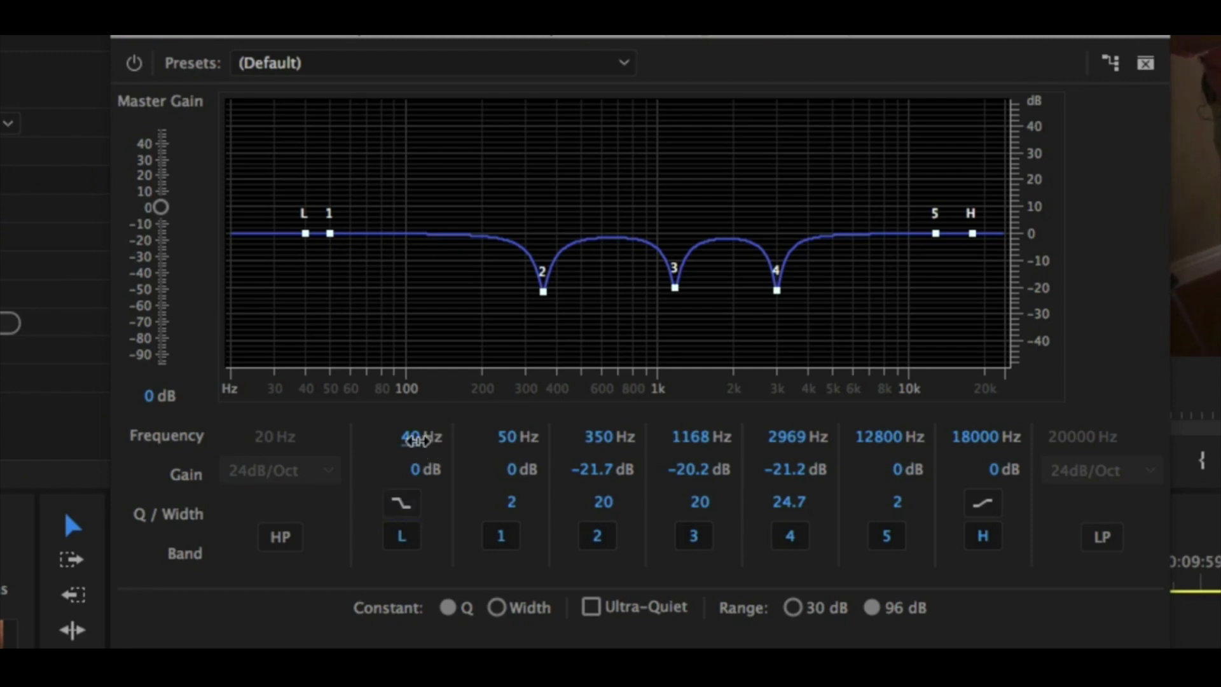
{"action": "left_click_drag", "start_coordinate": [305, 233], "coordinate": [405, 232]}
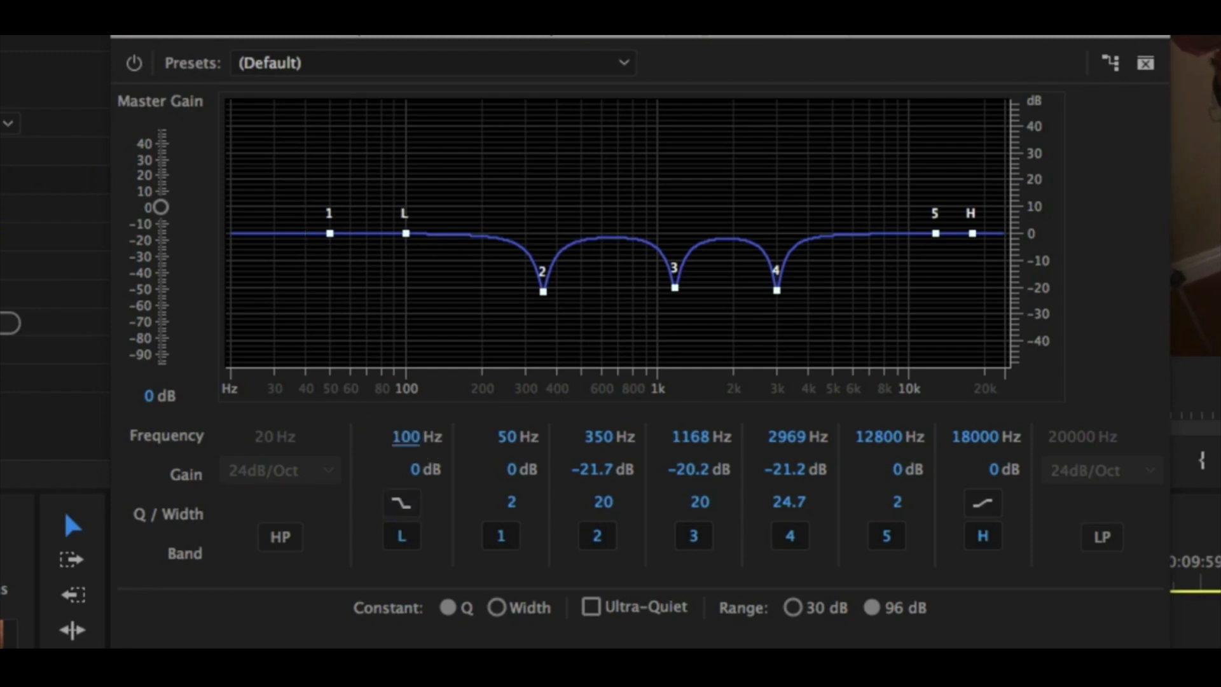
{"action": "mouse_move", "coordinate": [816, 375]}
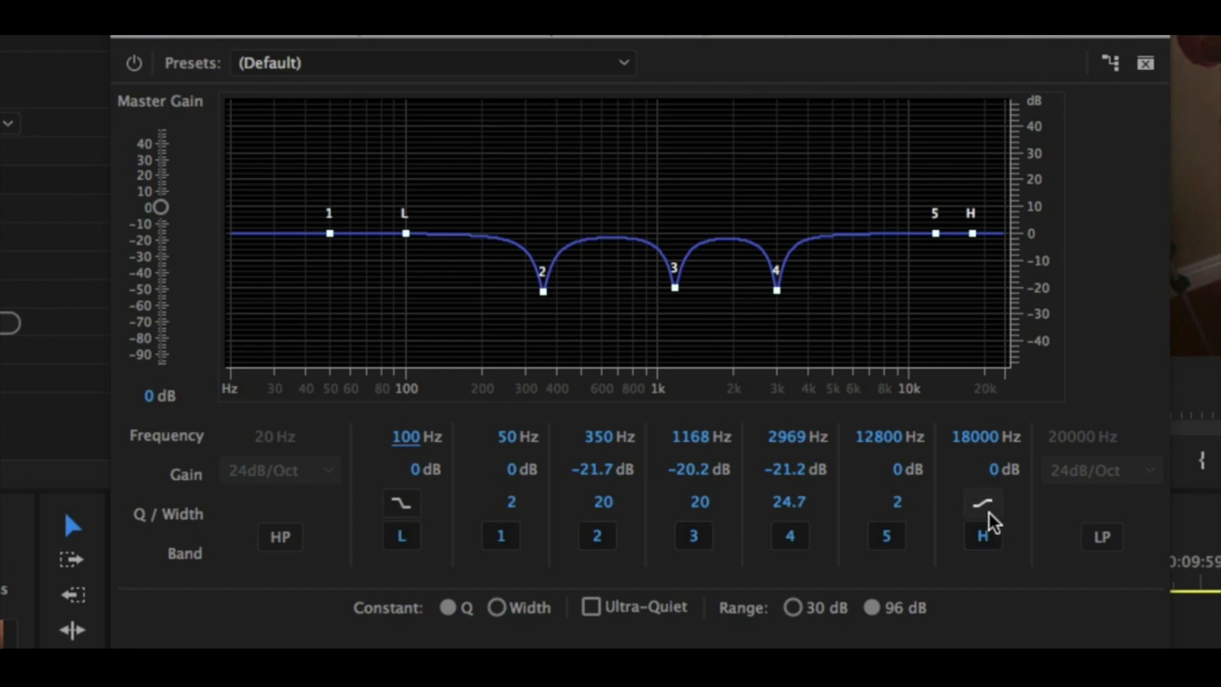
Set band H to a high-cut shape and edit its frequency field for 6500 Hz.
{"action": "left_click", "coordinate": [982, 502]}
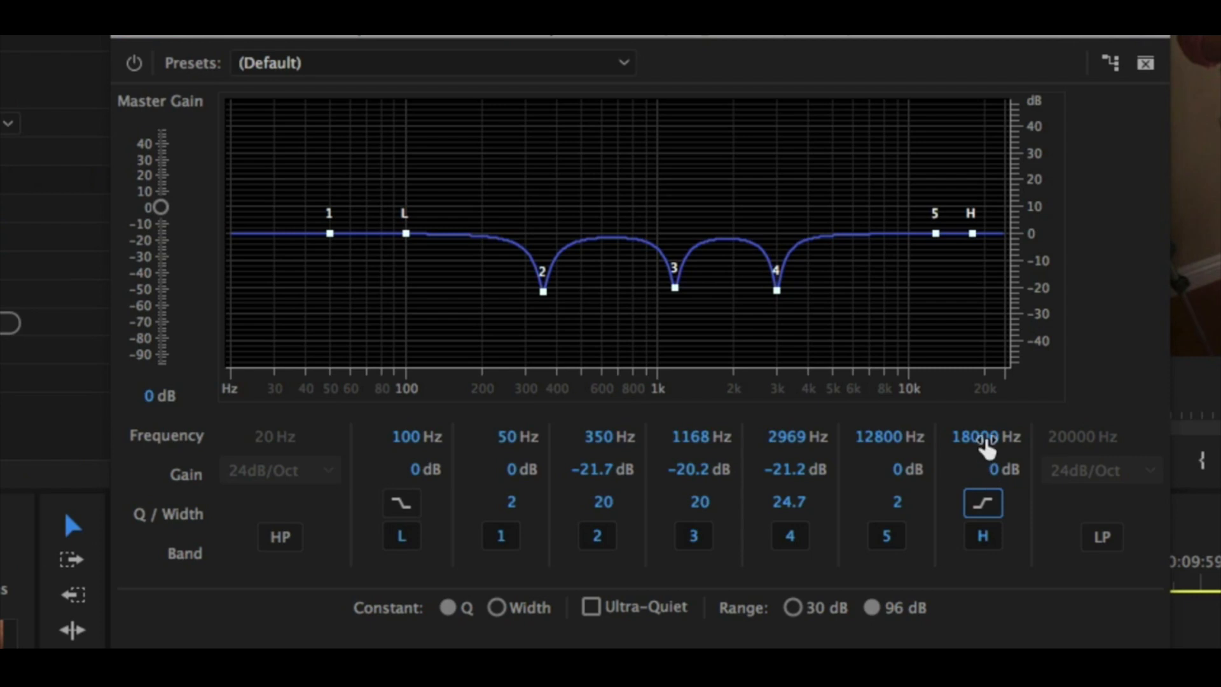
{"action": "double_click", "coordinate": [973, 436]}
{"action": "type", "text": "6500"}
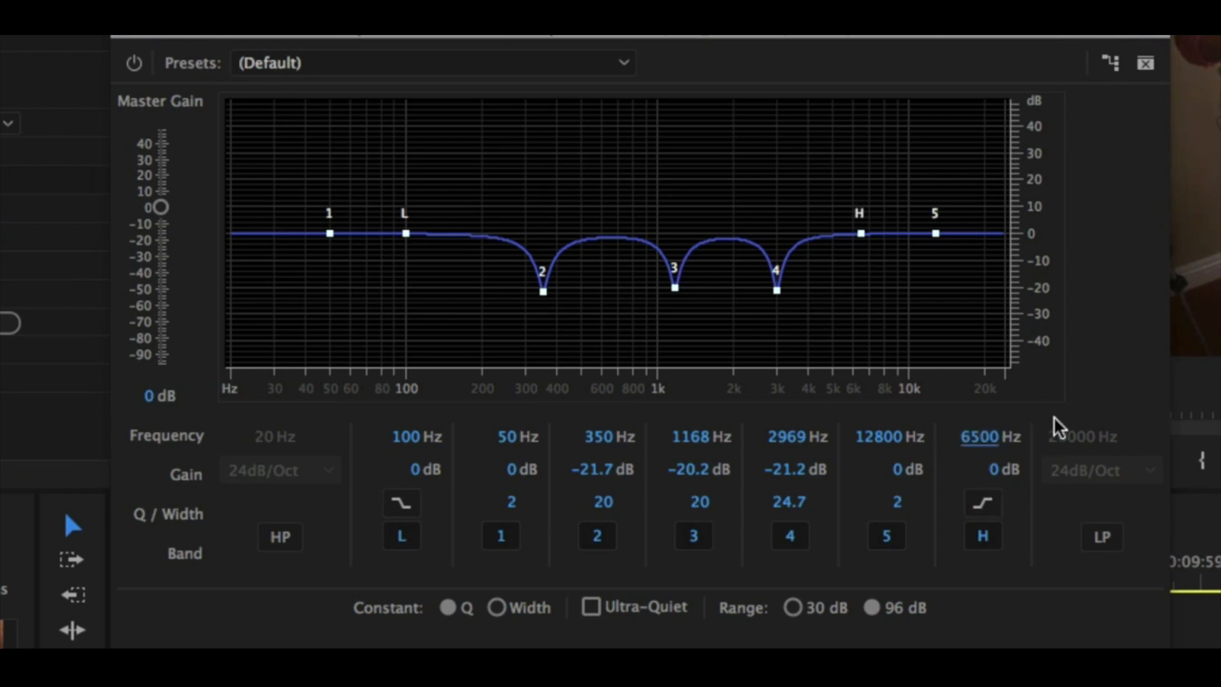
{"action": "mouse_move", "coordinate": [1071, 389]}
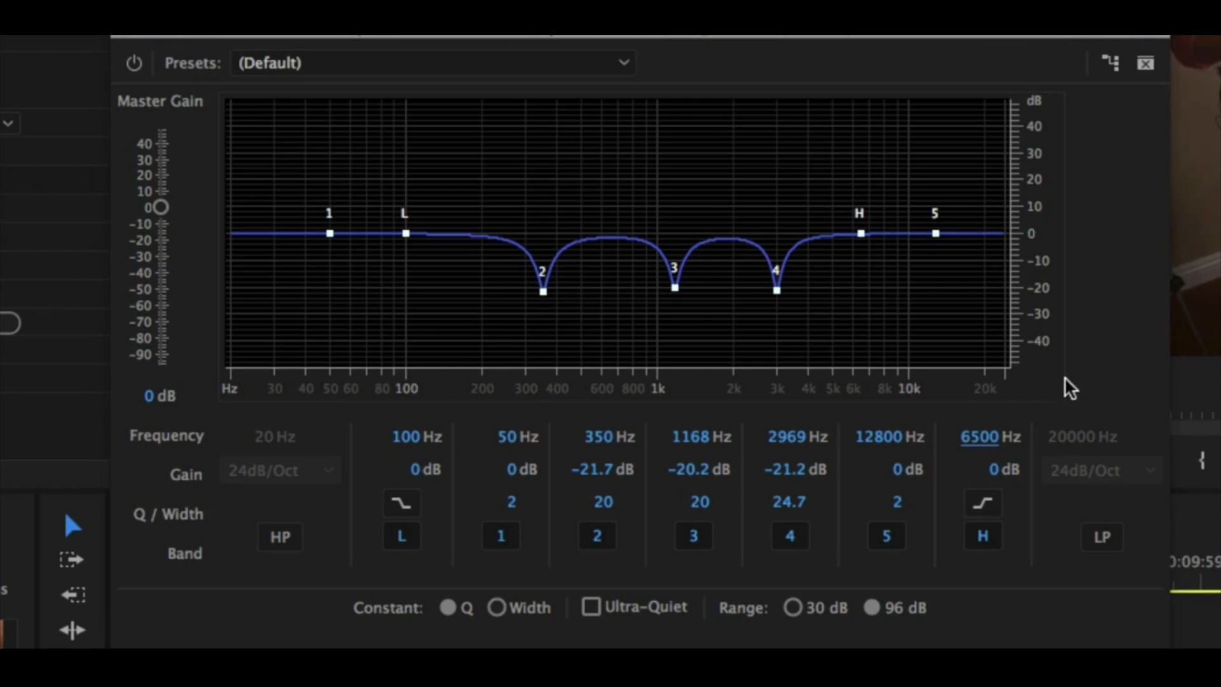
{"action": "mouse_move", "coordinate": [1020, 373]}
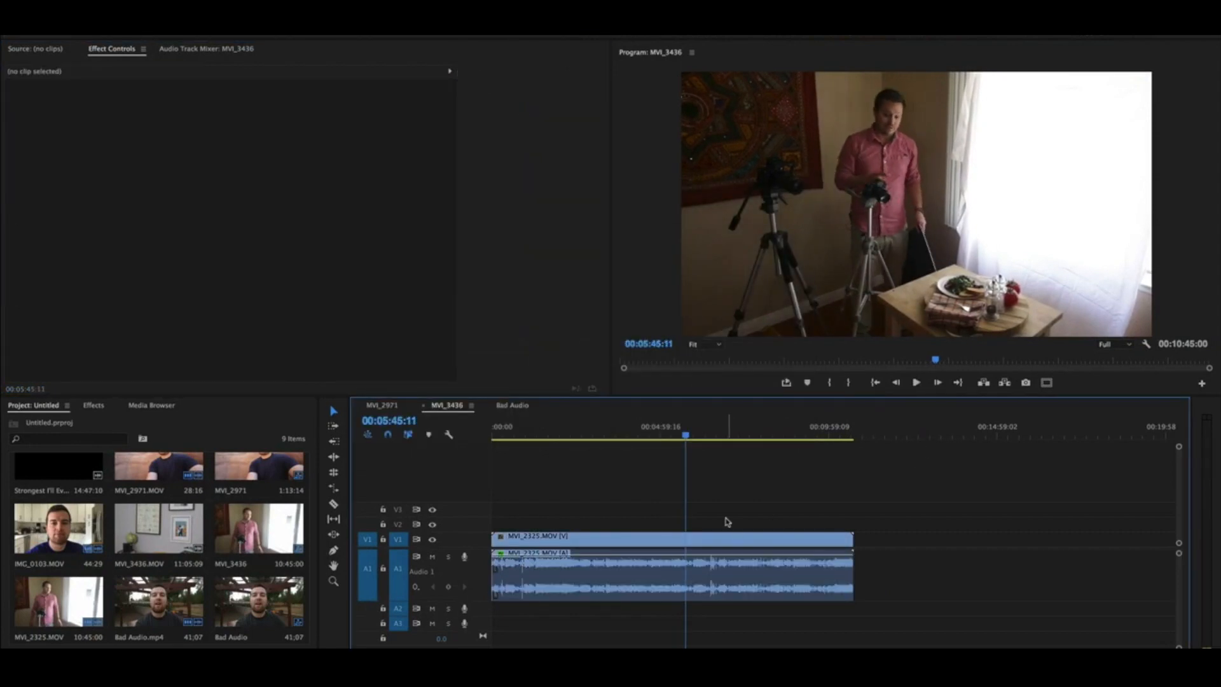
{"action": "mouse_move", "coordinate": [693, 550]}
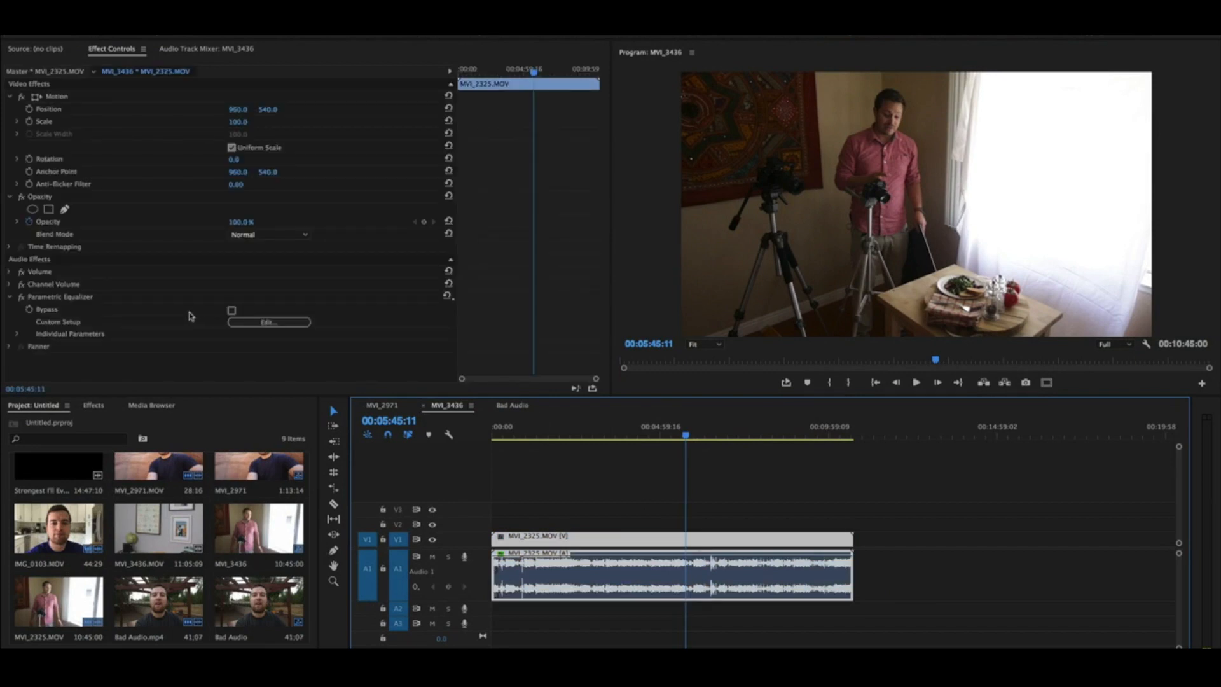
Reopen the clip's Parametric Equalizer editor via Custom Setup Edit….
{"action": "left_click", "coordinate": [268, 322]}
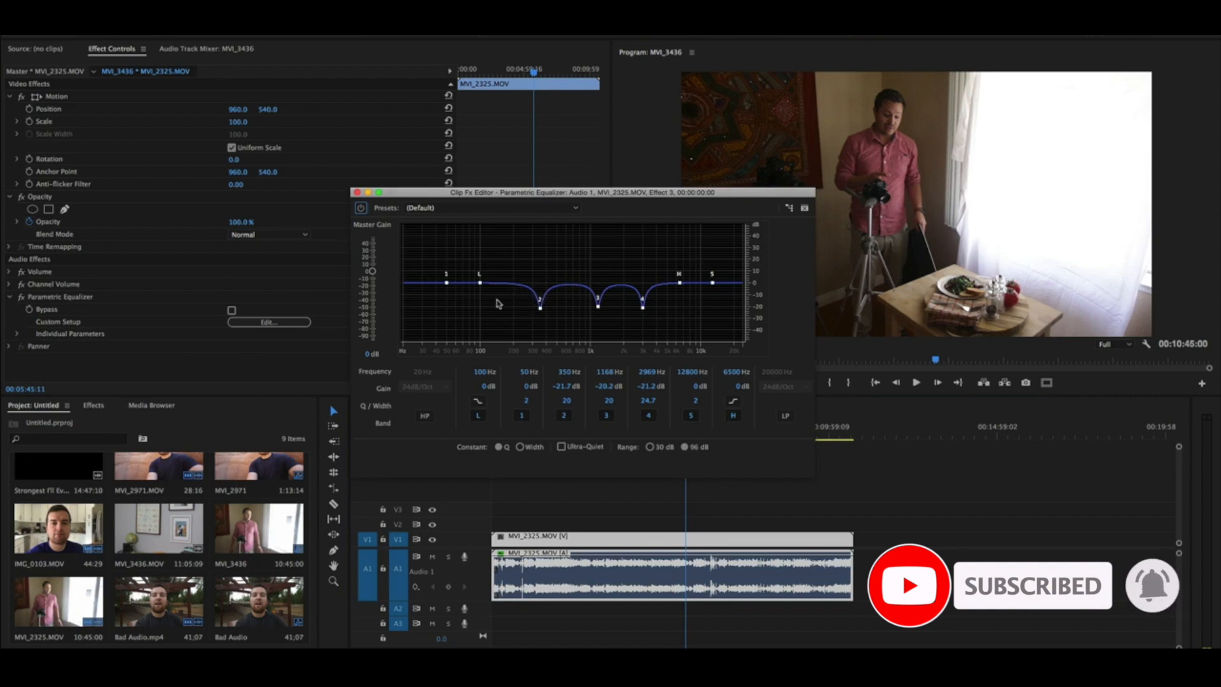
{"action": "mouse_move", "coordinate": [606, 321]}
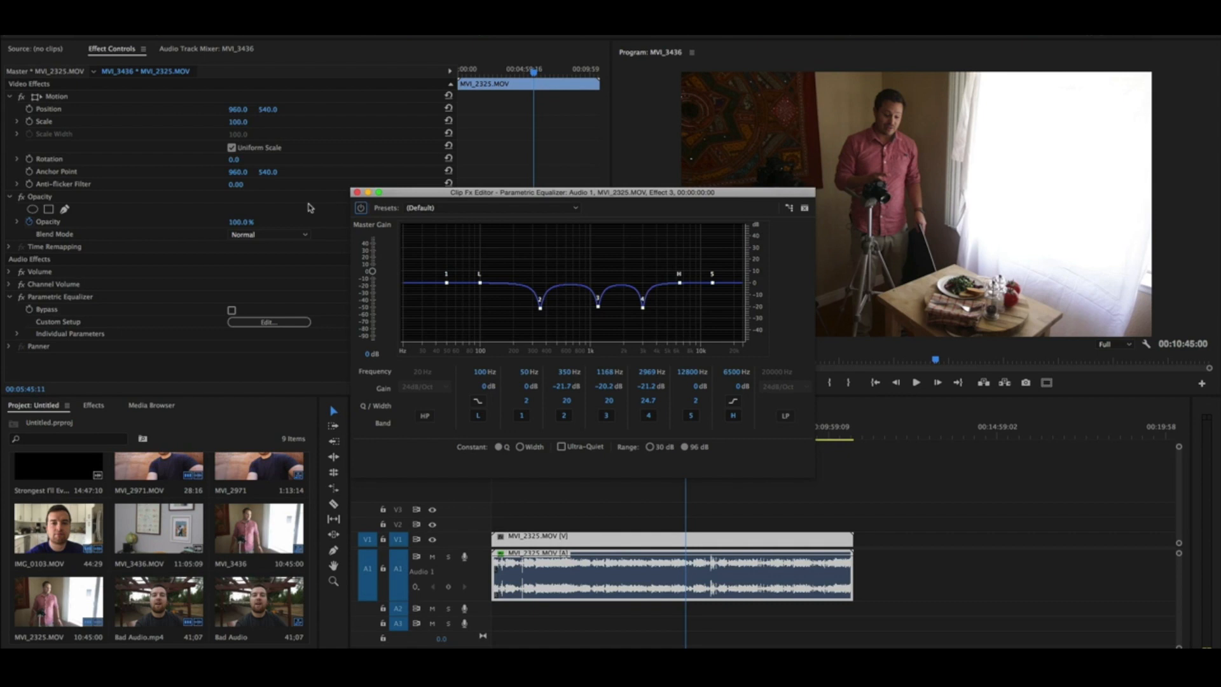
{"action": "mouse_move", "coordinate": [790, 450]}
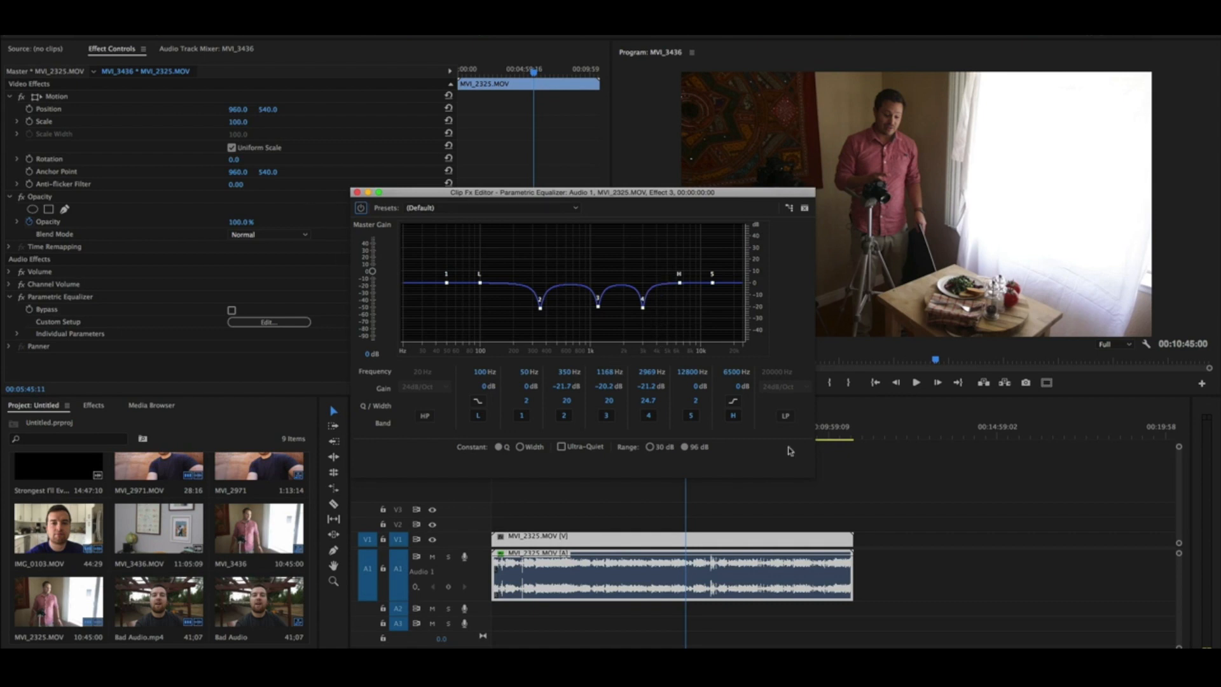